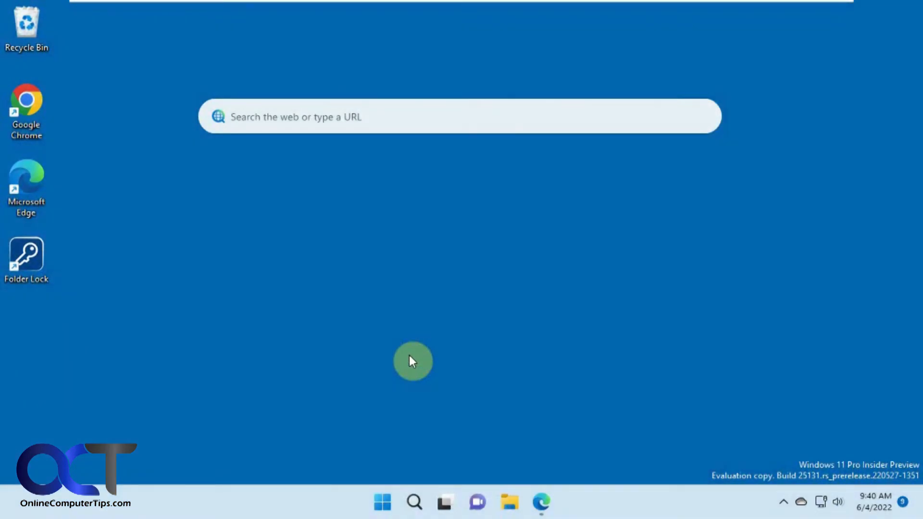
mouse_move(469, 314)
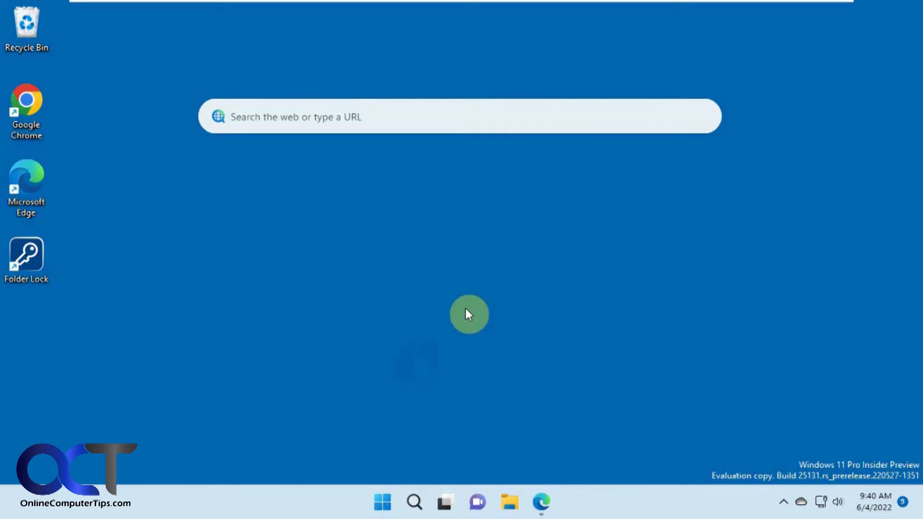
mouse_move(517, 277)
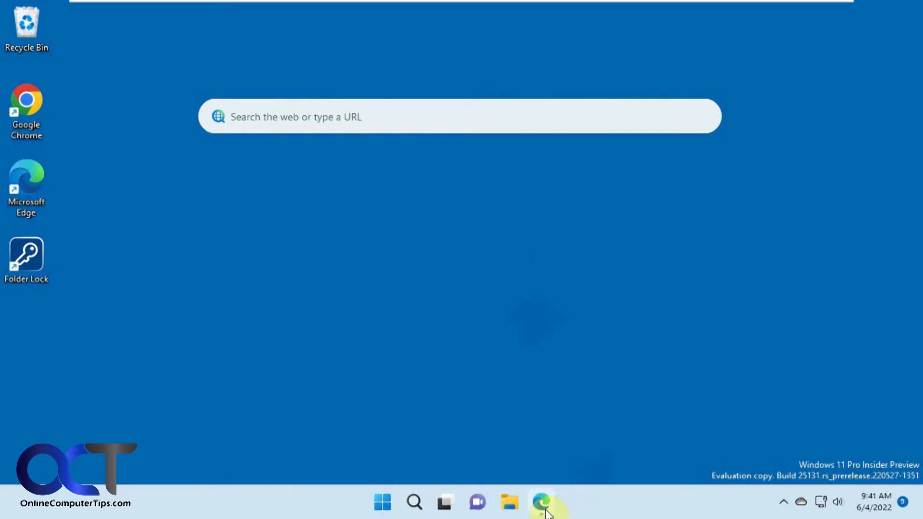
- Open SHOP.COM's Create Account form from the account icon in the site header
left_click(540, 502)
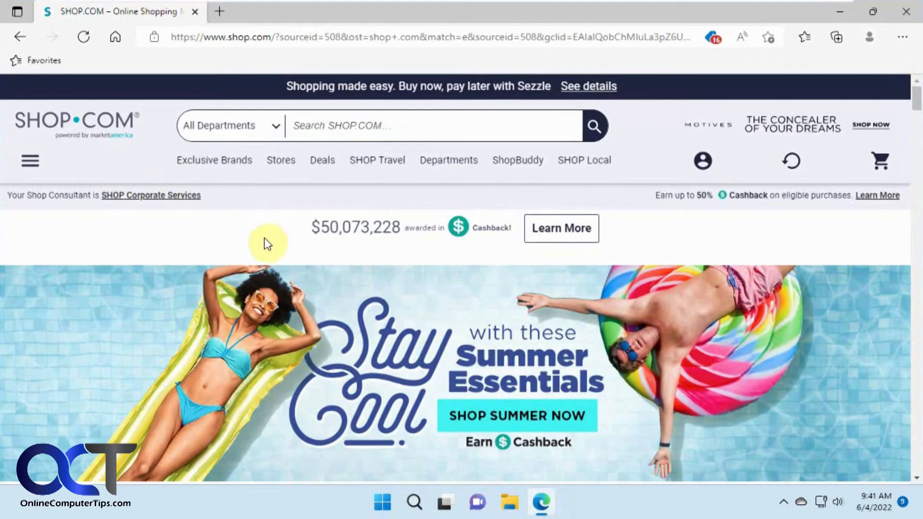
mouse_move(681, 217)
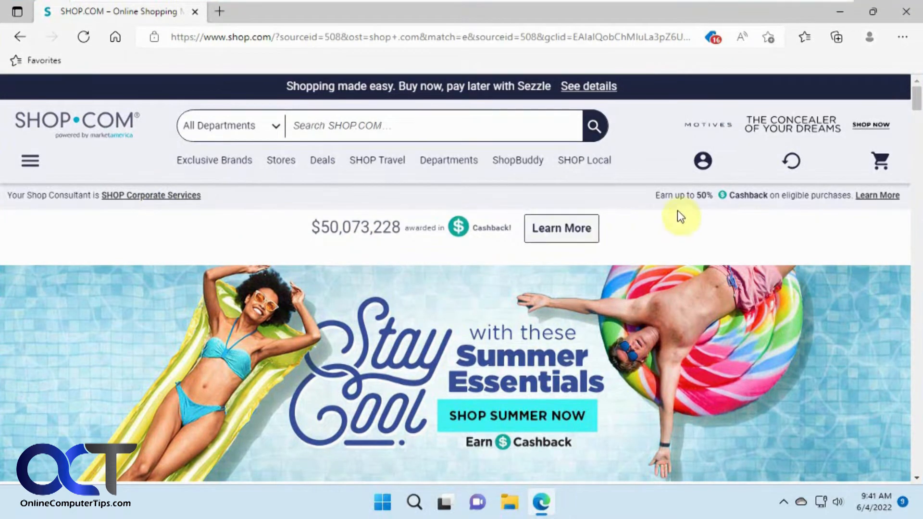
left_click(702, 161)
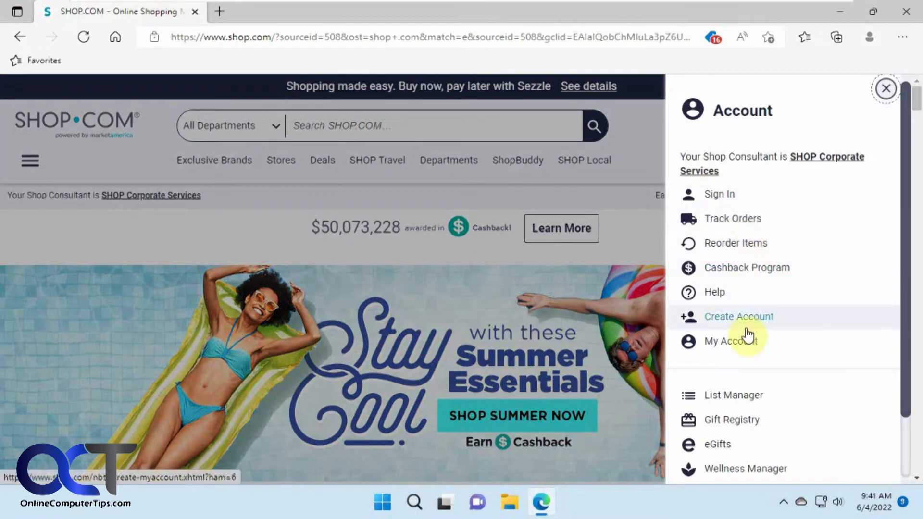
left_click(738, 316)
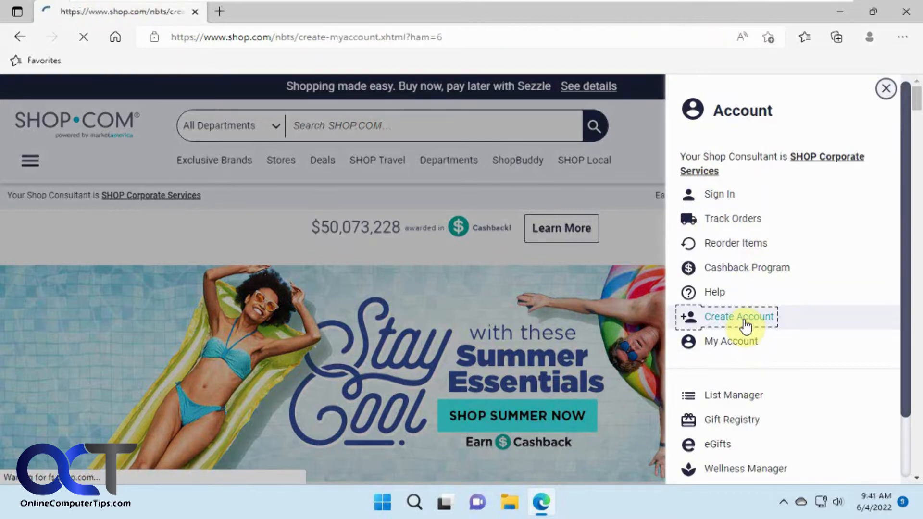
left_click(739, 316)
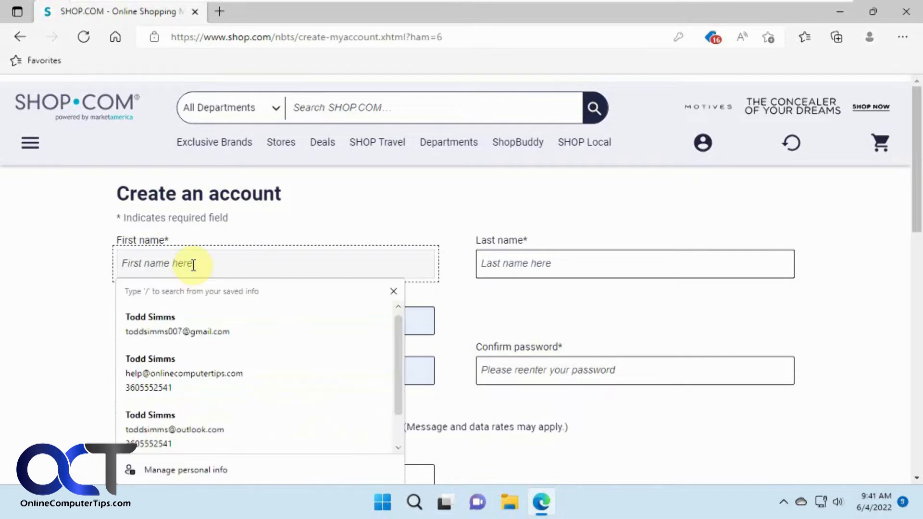
type("cin")
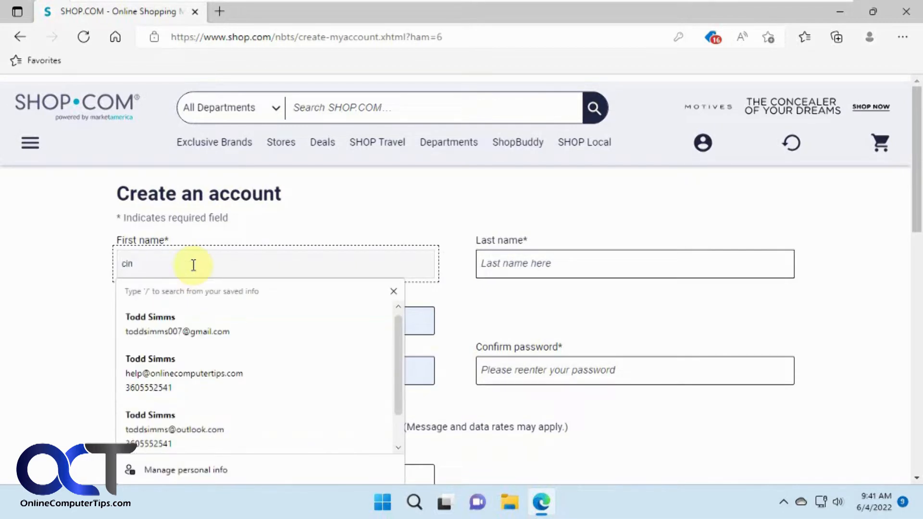
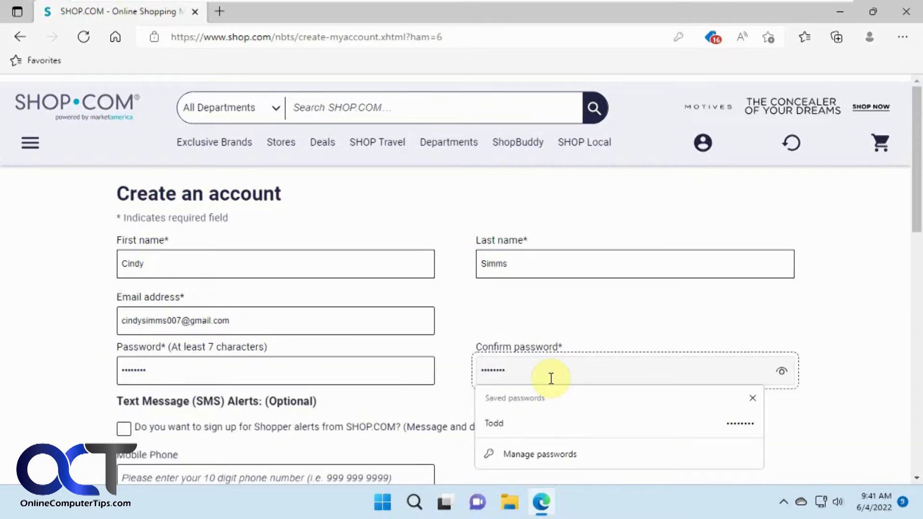
- Tick I'm not a robot and submit the new account registration
scroll("down", 3)
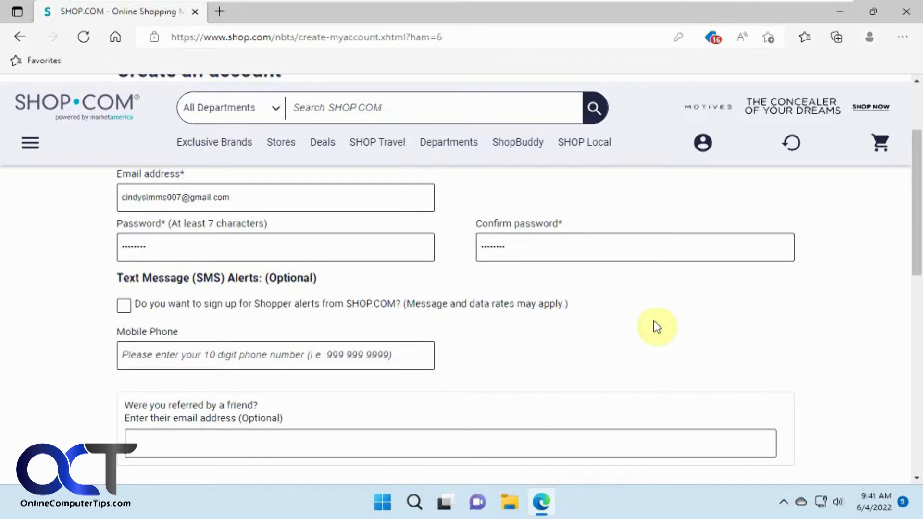
scroll("down", 3)
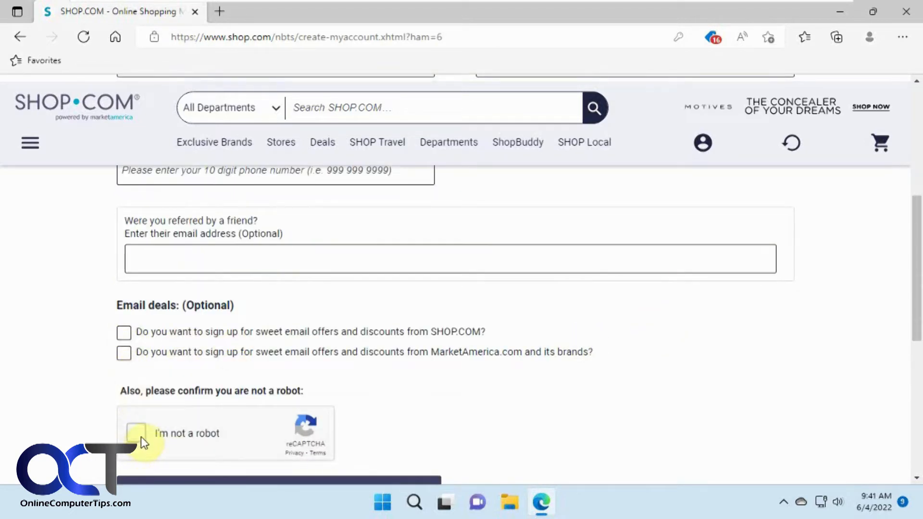
left_click(136, 432)
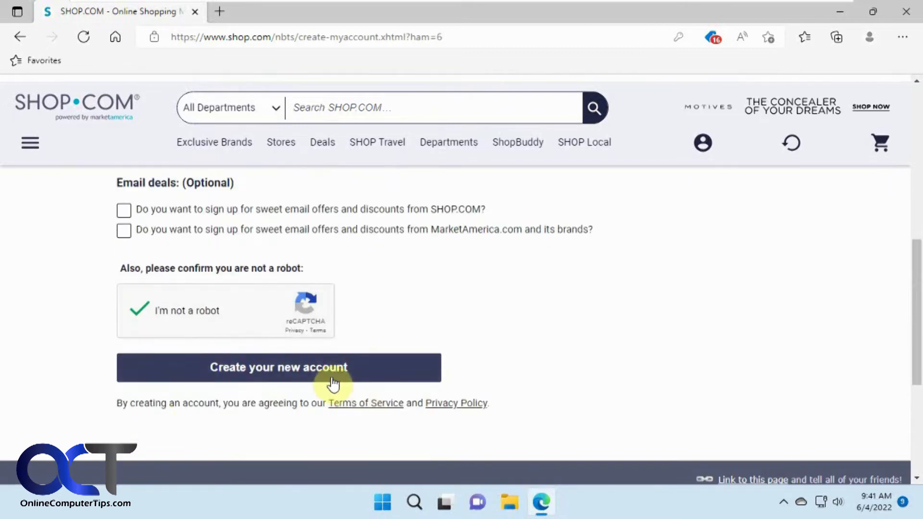
left_click(278, 367)
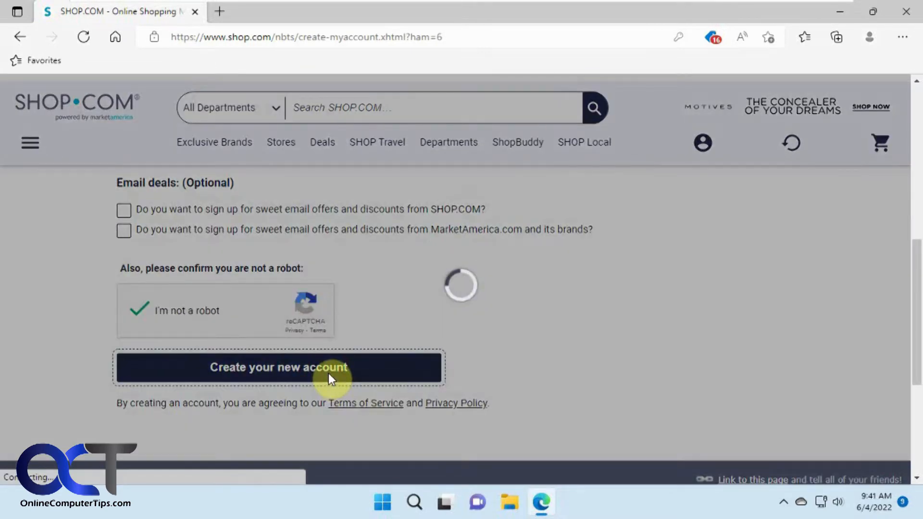
left_click(278, 367)
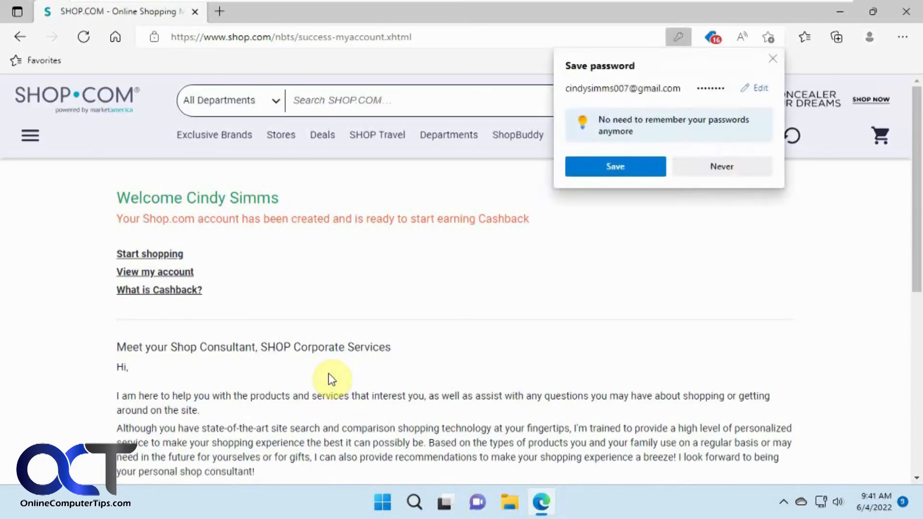
mouse_move(627, 109)
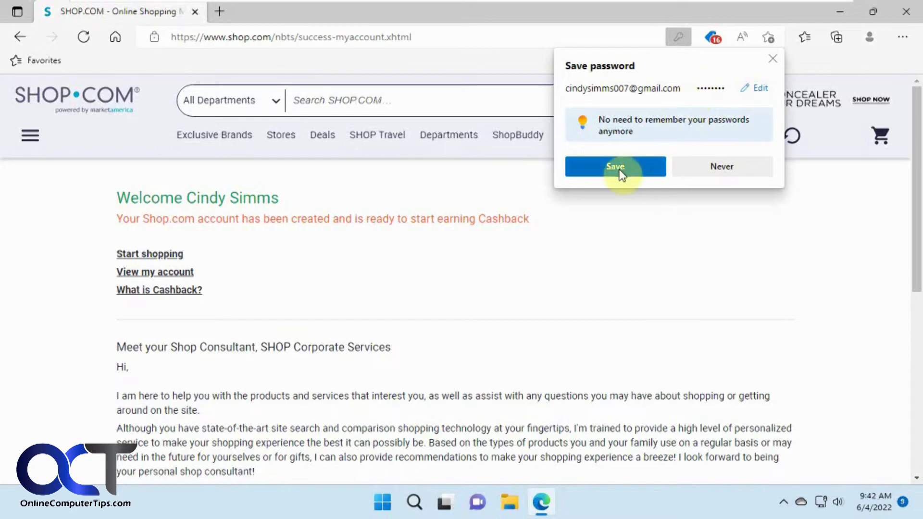
- Save the SHOP.COM password in Edge and close the saved-password notice
left_click(614, 167)
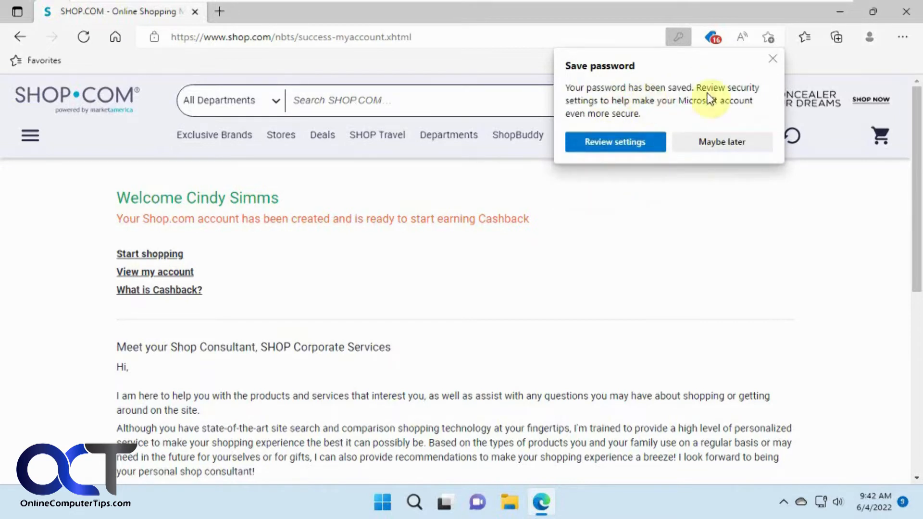
mouse_move(773, 62)
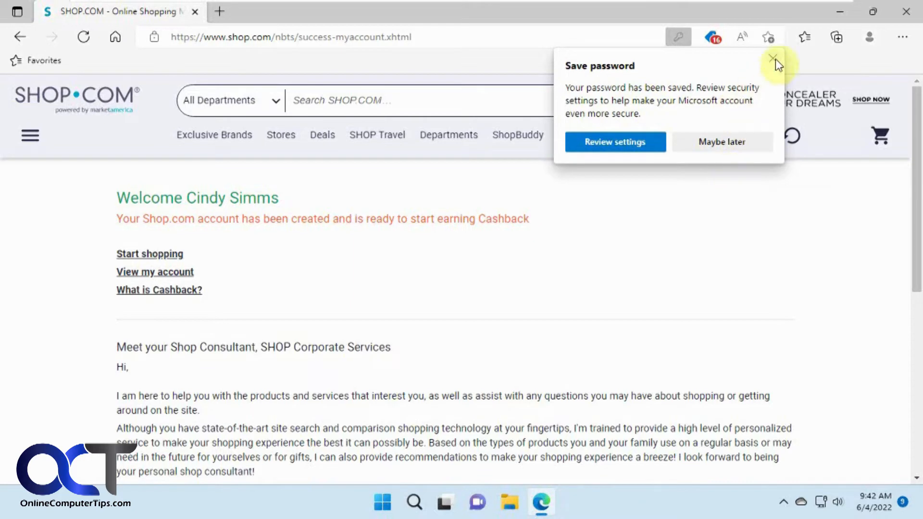
left_click(773, 61)
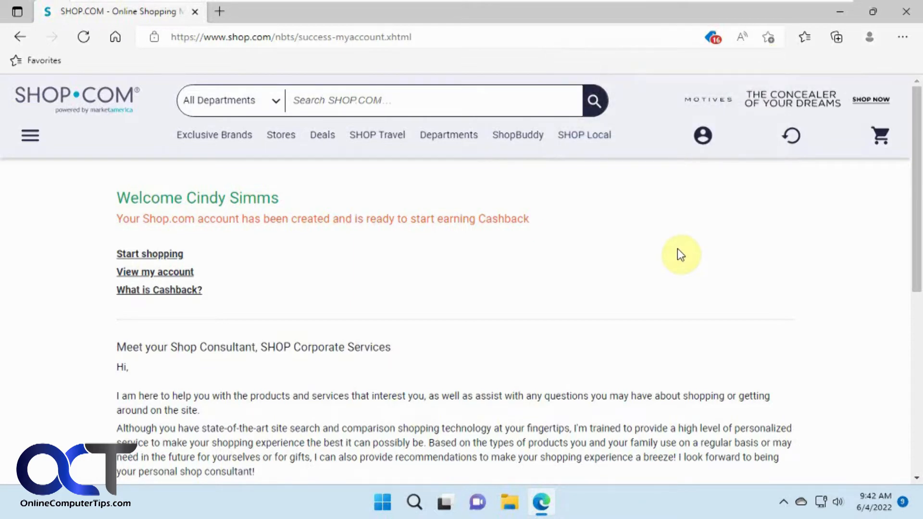
- Open Edge's Passwords settings and scroll through the 13 saved passwords
left_click(906, 36)
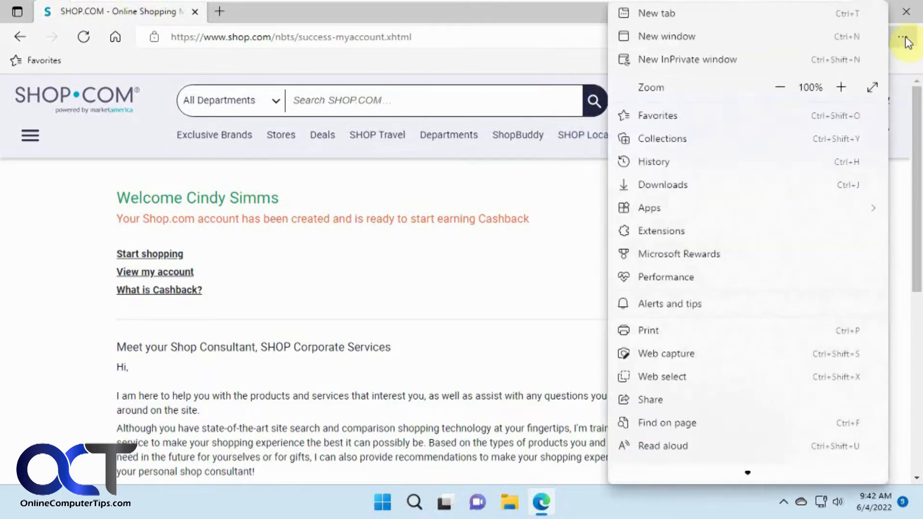
scroll("down", 3)
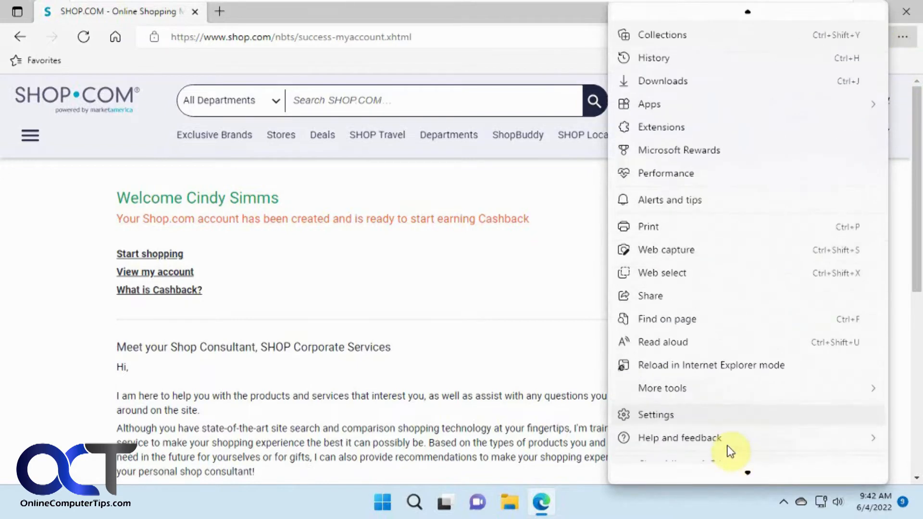
left_click(655, 414)
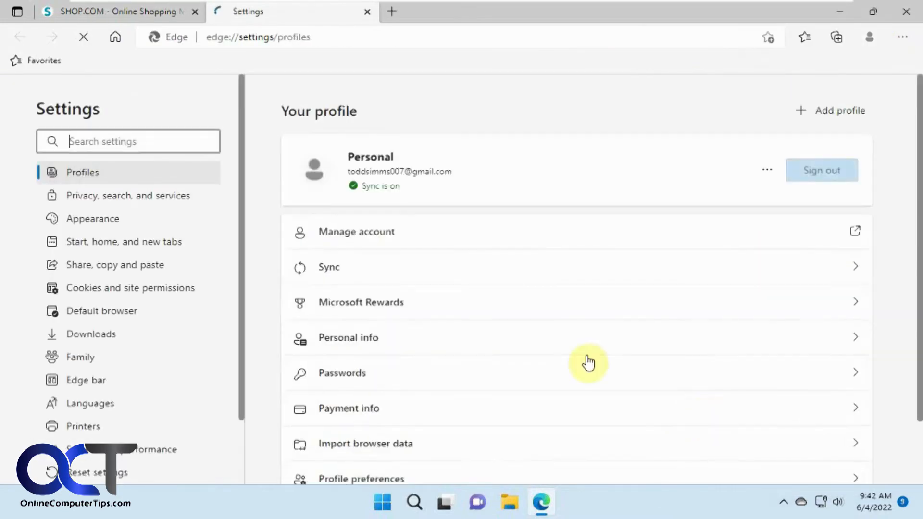
left_click(341, 373)
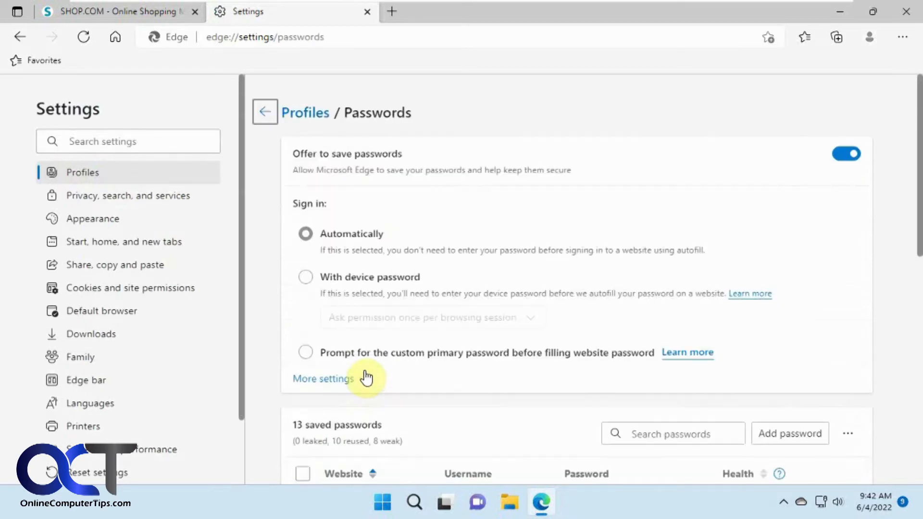
scroll("down", 3)
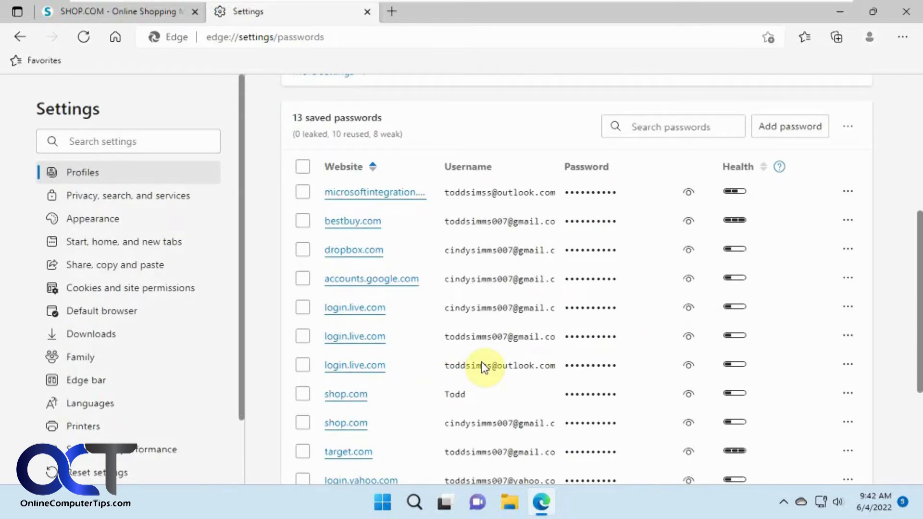
scroll("down", 3)
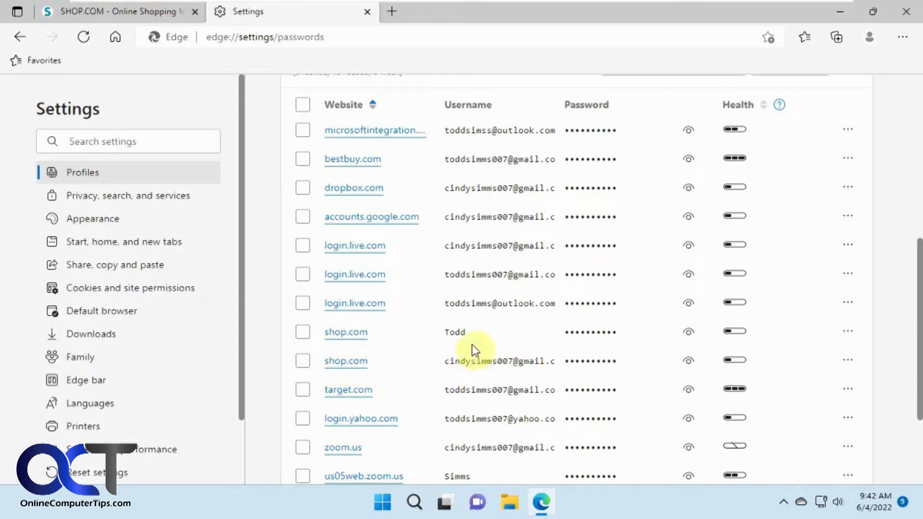
mouse_move(473, 352)
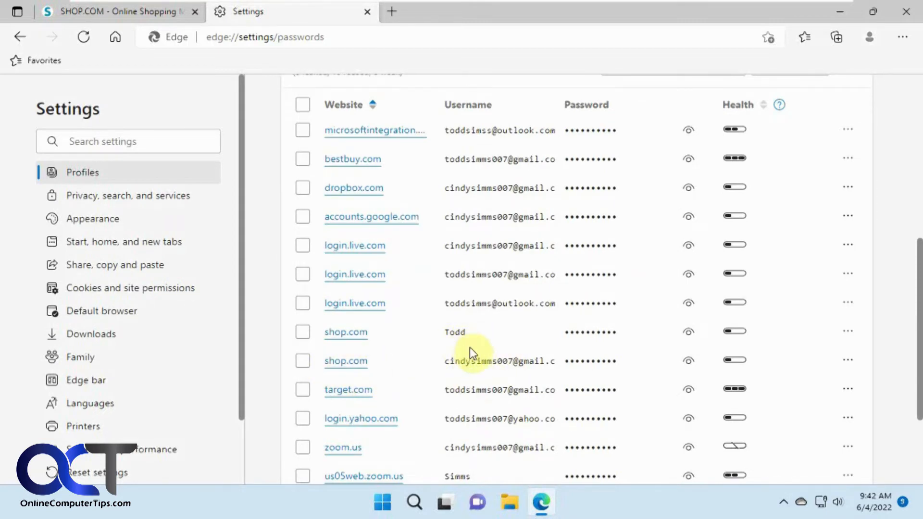
mouse_move(471, 340)
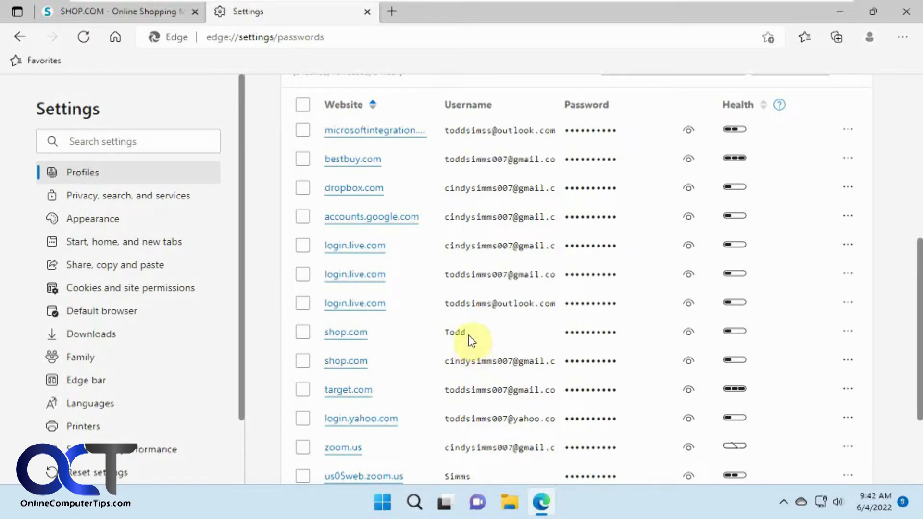
mouse_move(508, 367)
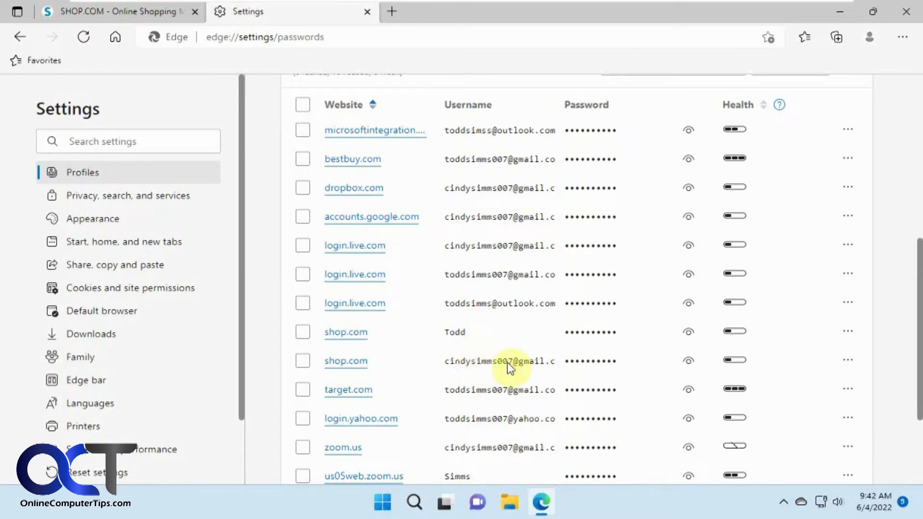
mouse_move(687, 362)
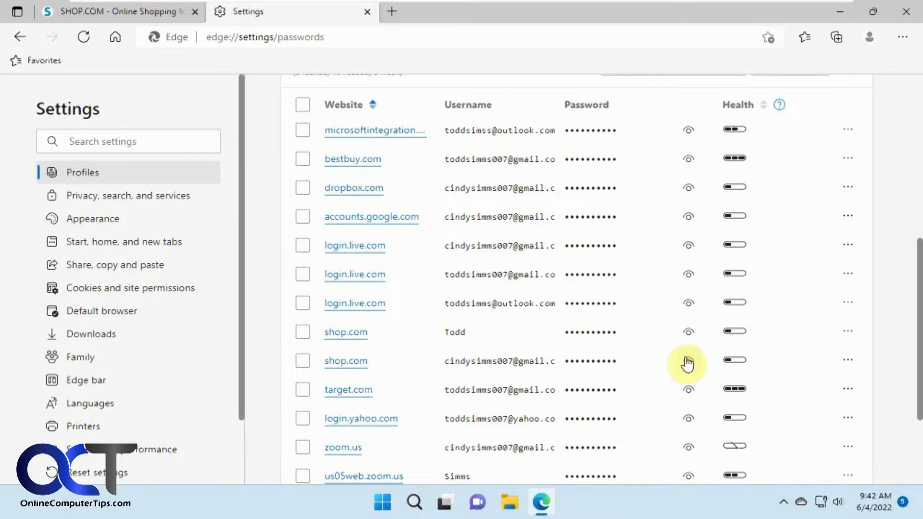
left_click(688, 360)
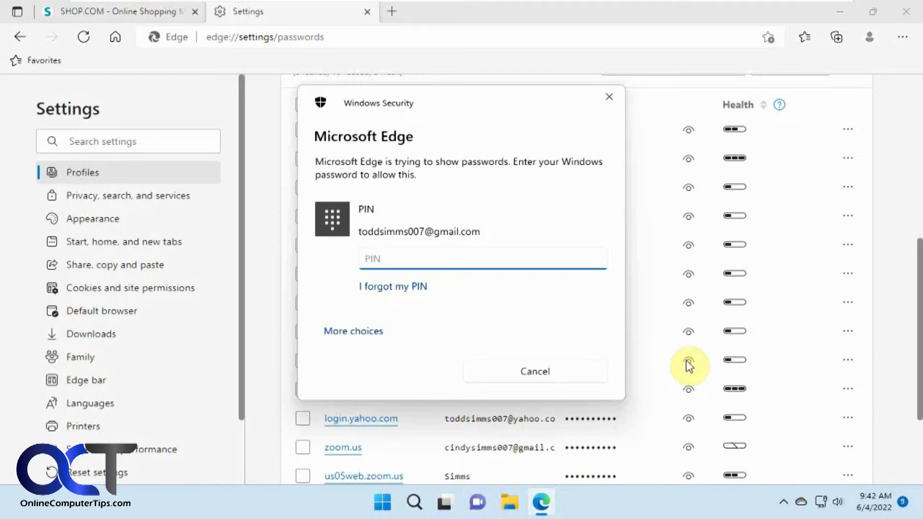
left_click(482, 258)
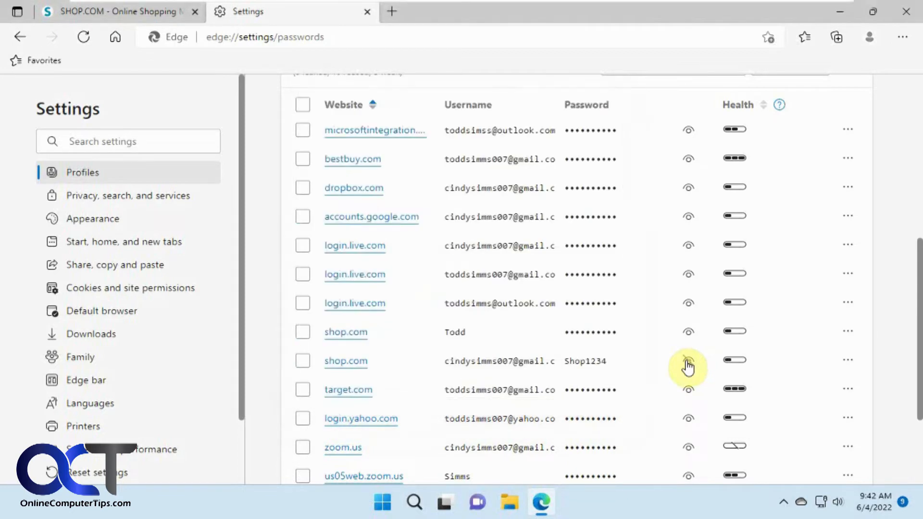
left_click(687, 361)
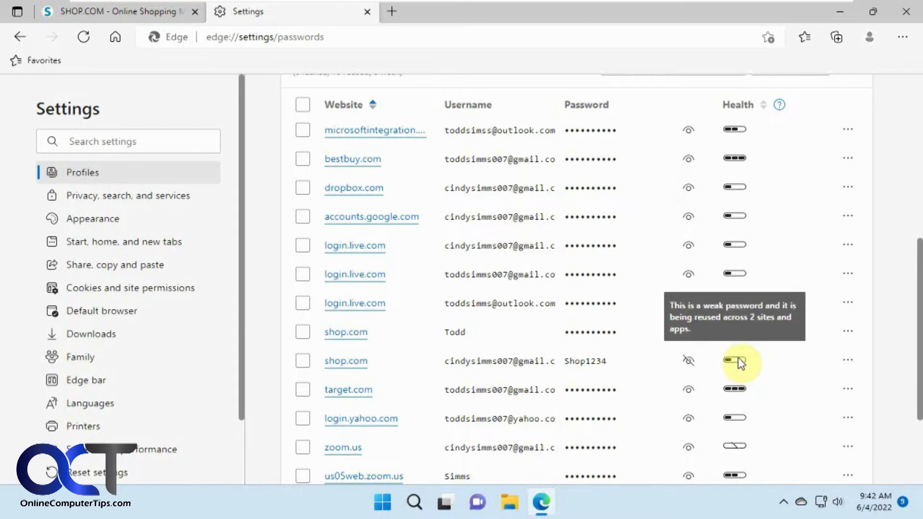
mouse_move(761, 362)
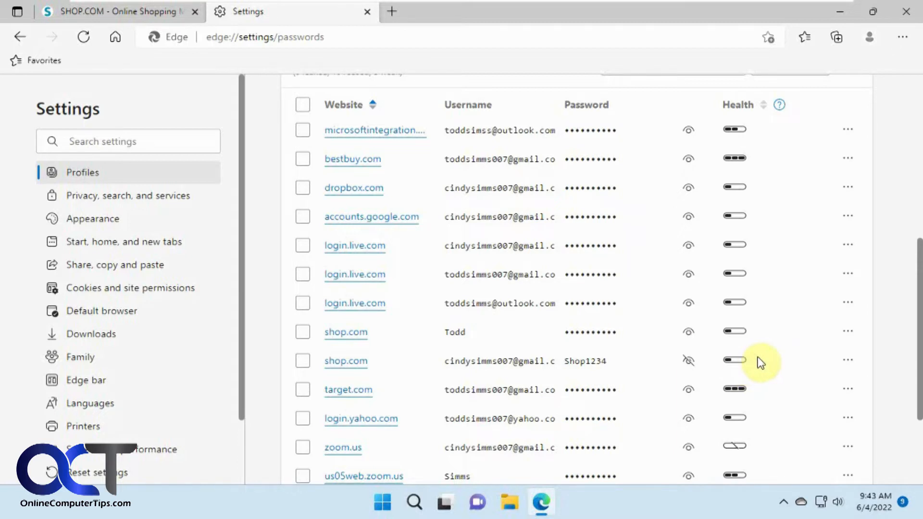
mouse_move(773, 362)
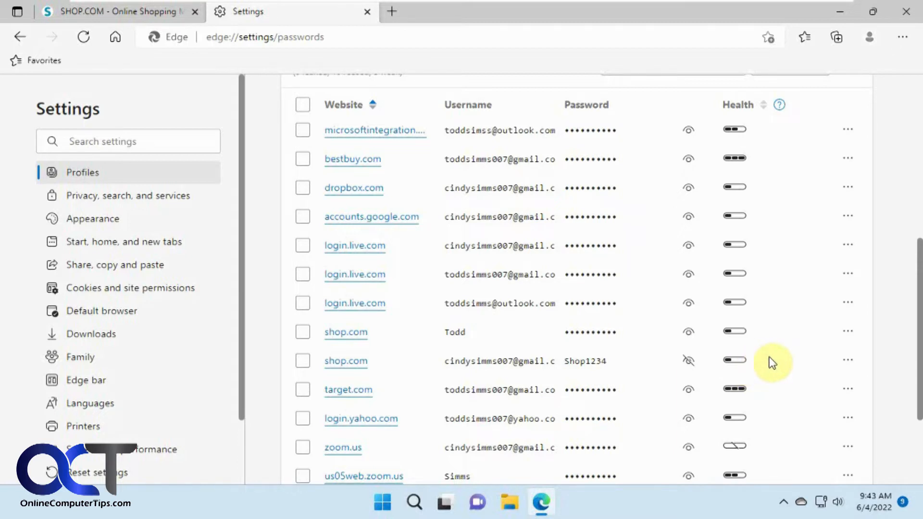
- Toggle Ignore health on the second shop.com entry, then edit that entry
left_click(847, 360)
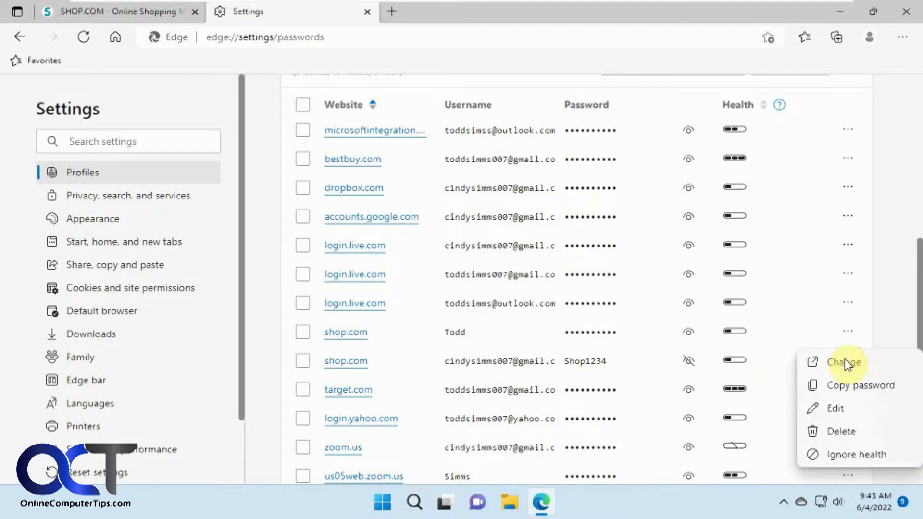
mouse_move(855, 453)
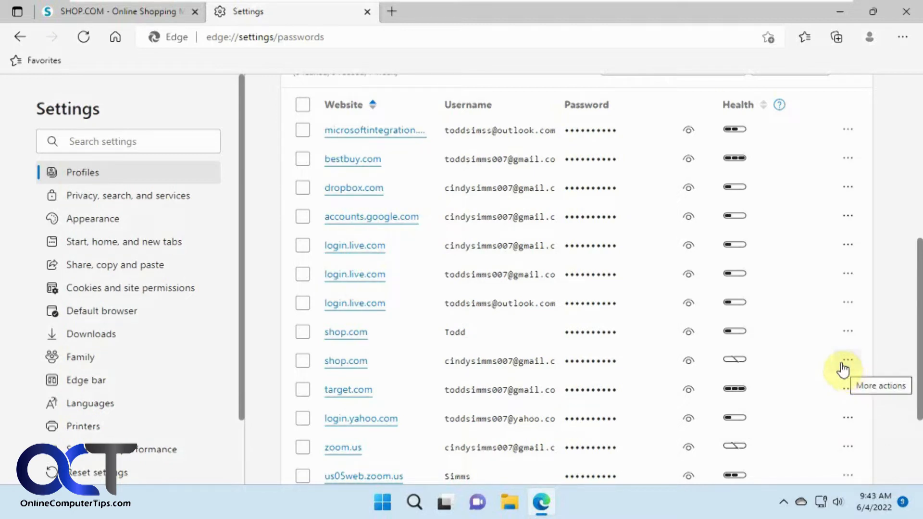
mouse_move(734, 360)
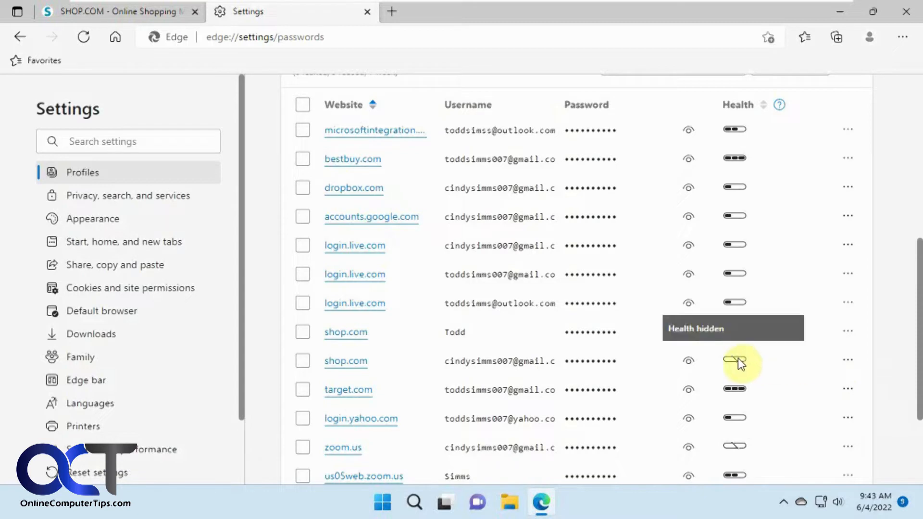
left_click(847, 360)
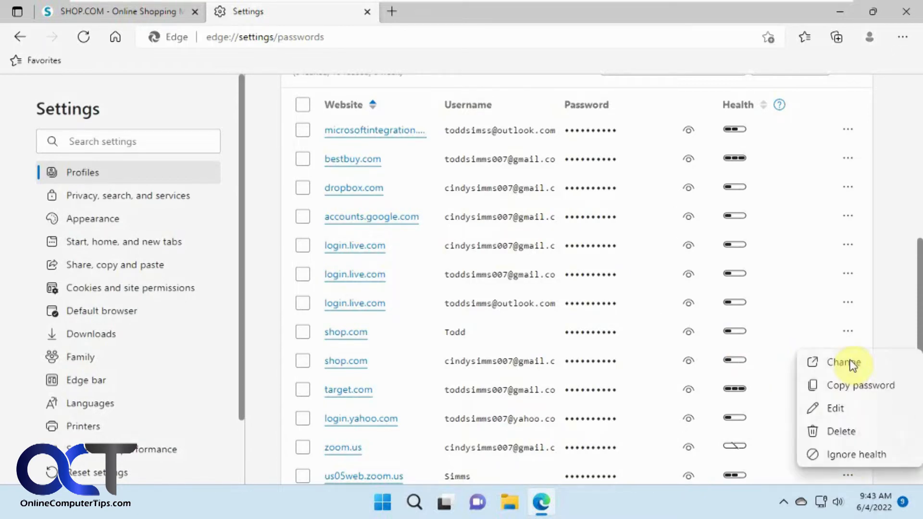
mouse_move(839, 431)
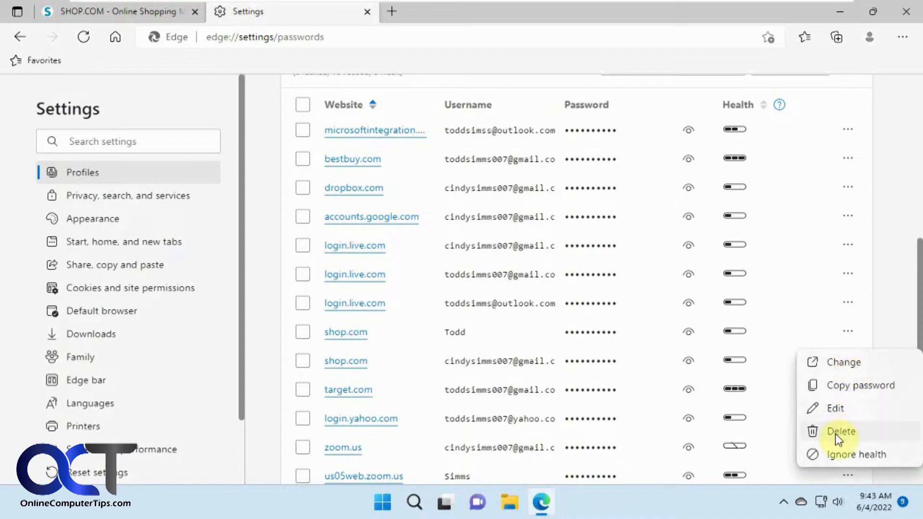
left_click(834, 408)
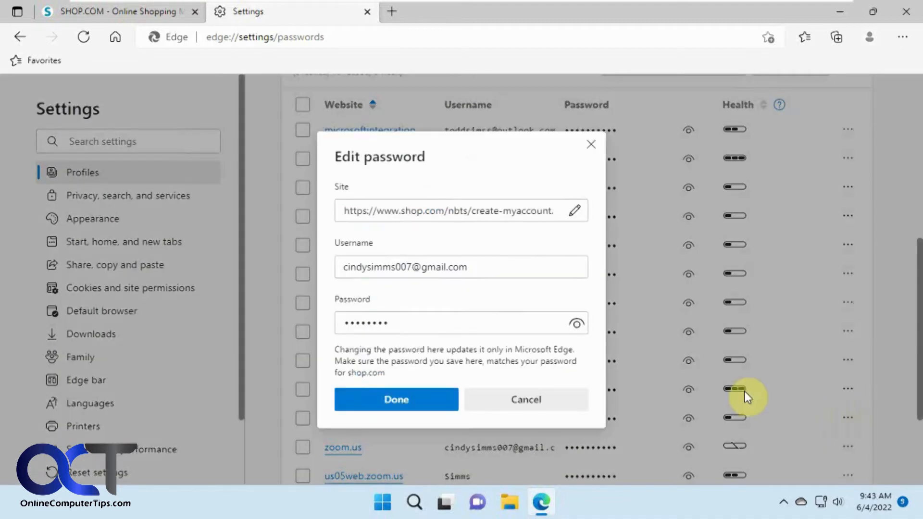
mouse_move(553, 408)
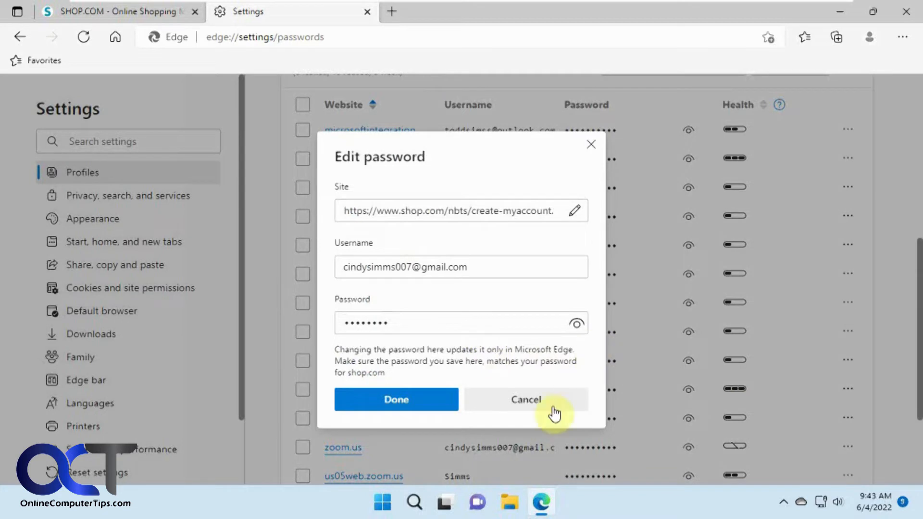
mouse_move(545, 300)
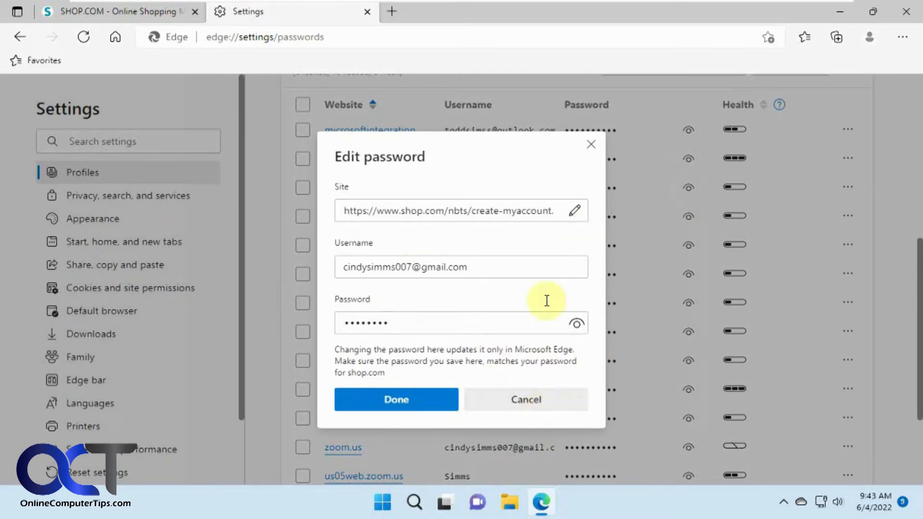
mouse_move(700, 352)
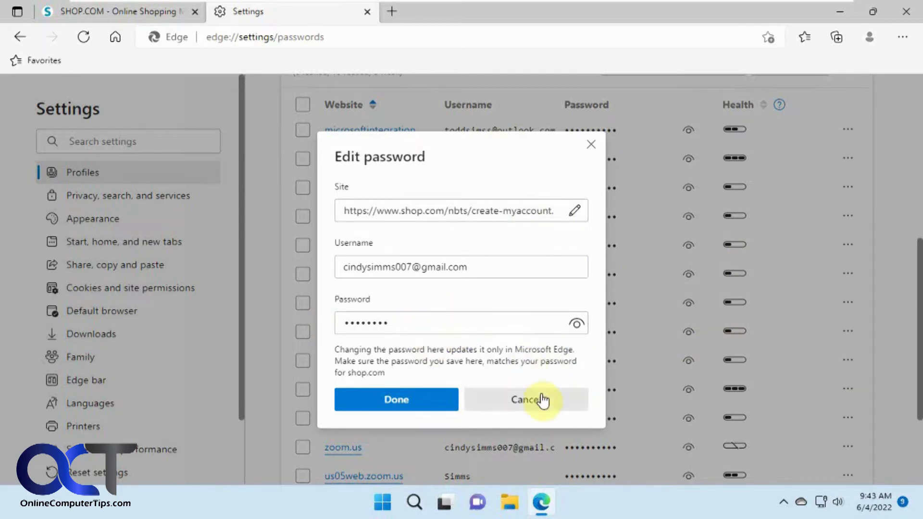
- Cancel the password editor and choose Change to visit shop.com
left_click(524, 399)
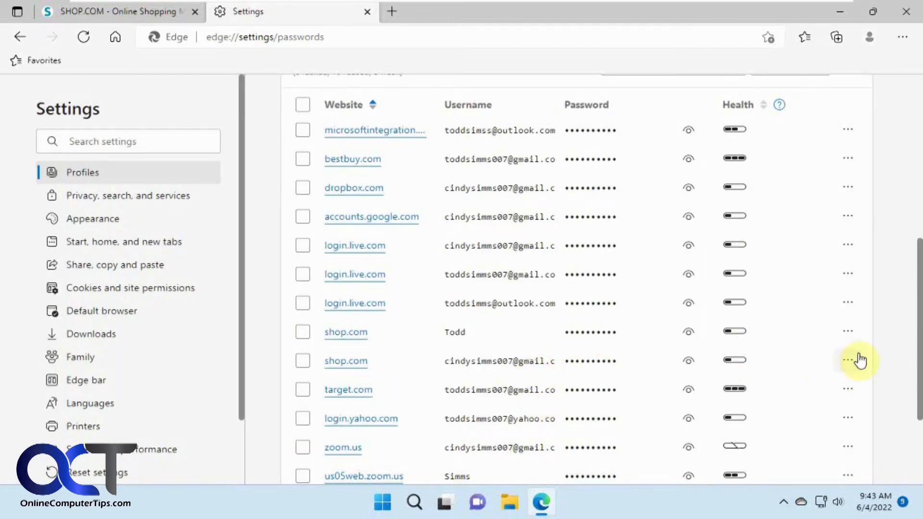
left_click(848, 360)
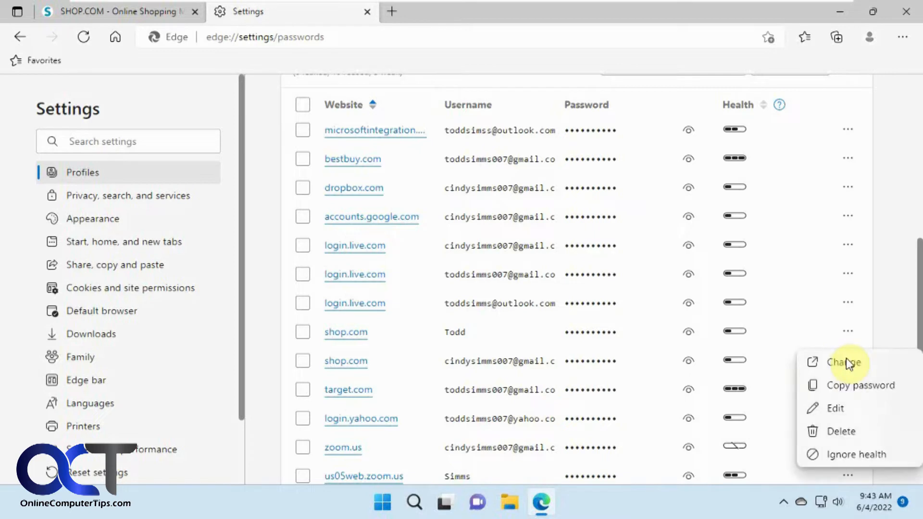
mouse_move(880, 379)
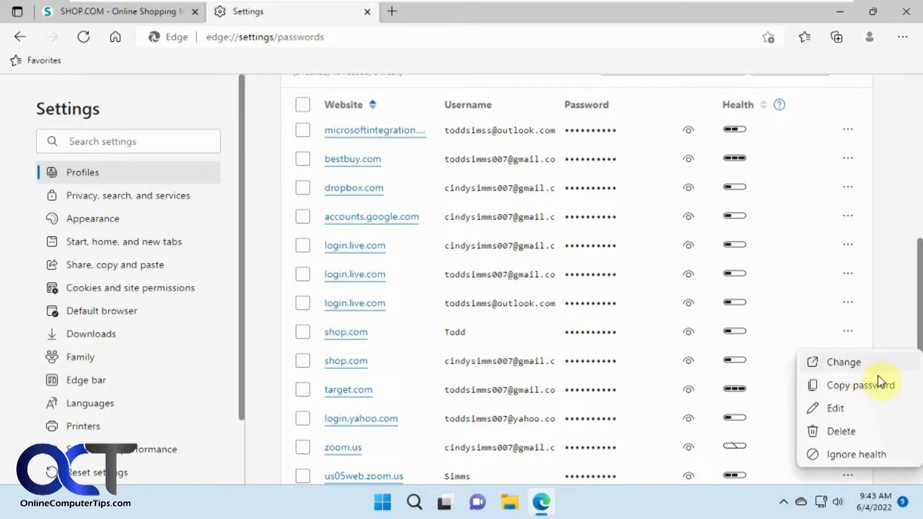
mouse_move(844, 362)
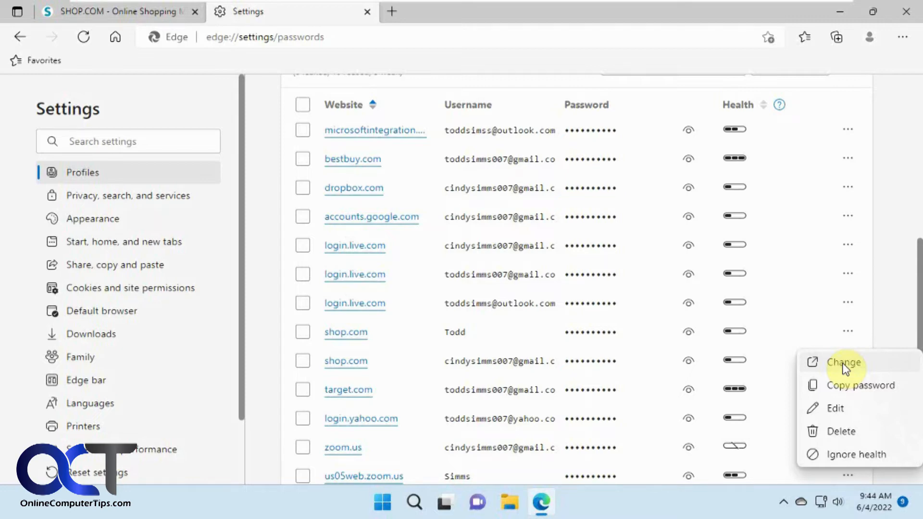
left_click(844, 362)
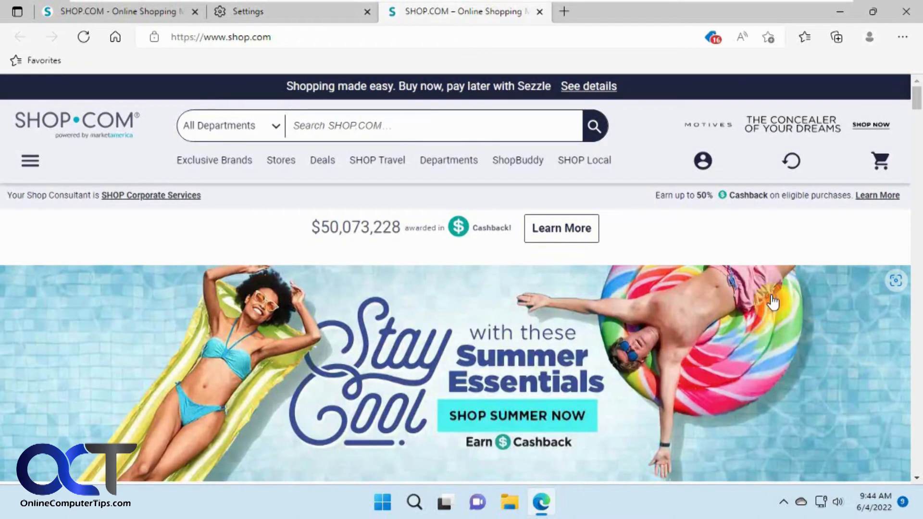
- Sign in to SHOP.COM using Edge's autofilled saved credentials
left_click(702, 160)
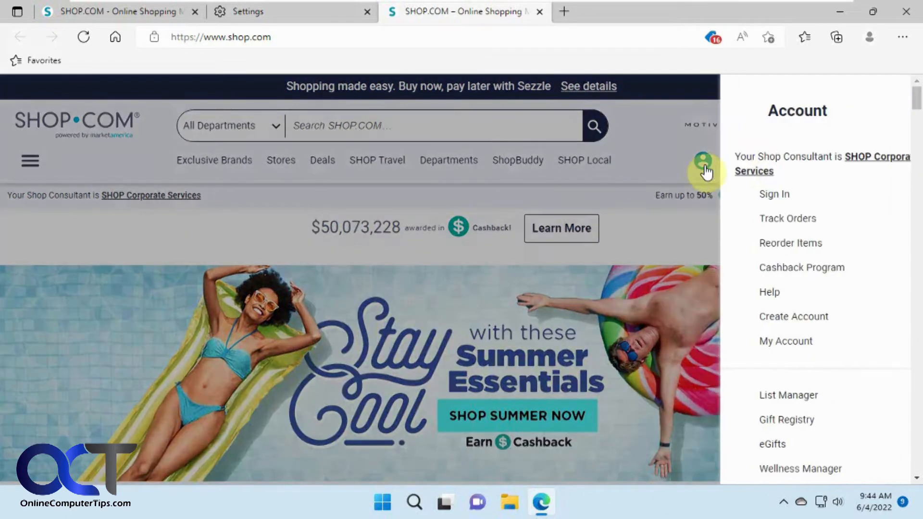
left_click(773, 194)
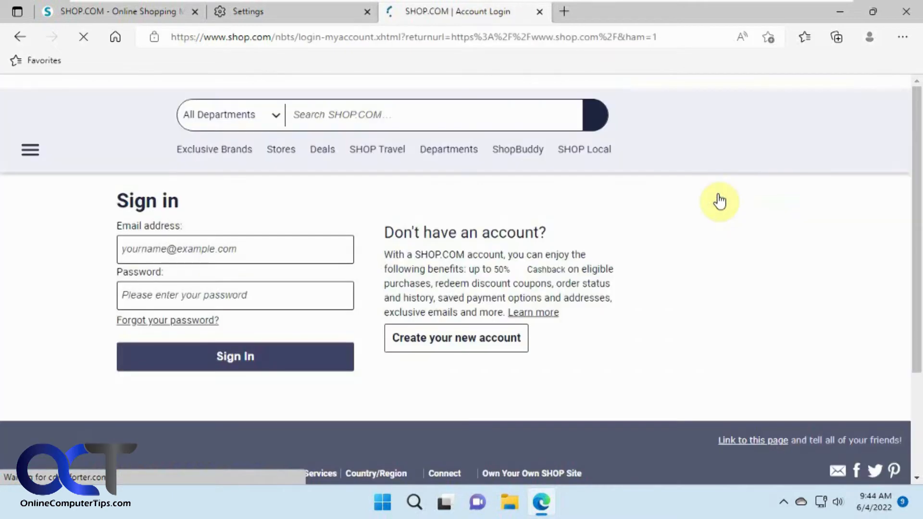
left_click(235, 356)
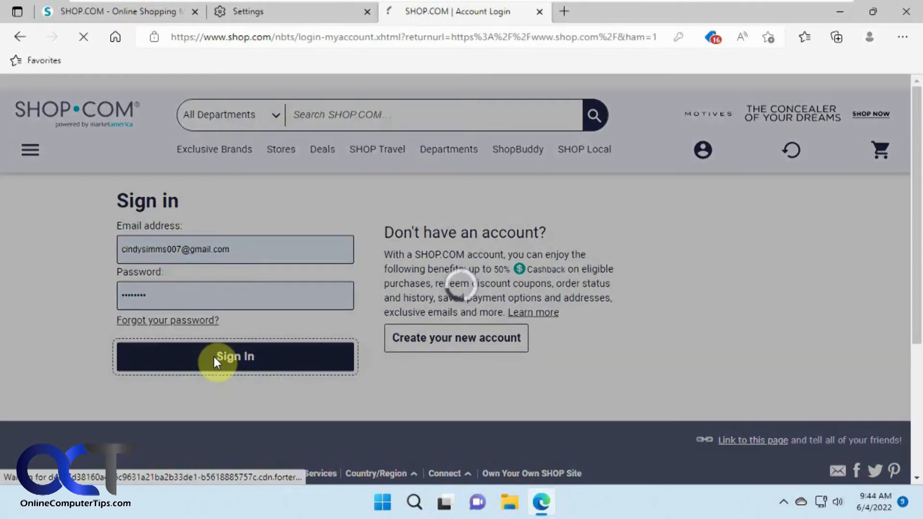
left_click(234, 356)
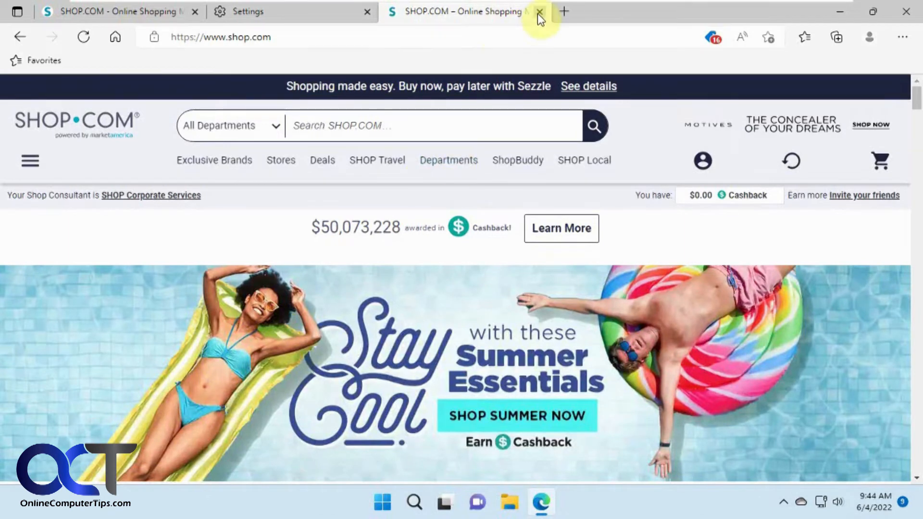
- Close the shop.com tab and enter the current Best Buy password
left_click(538, 11)
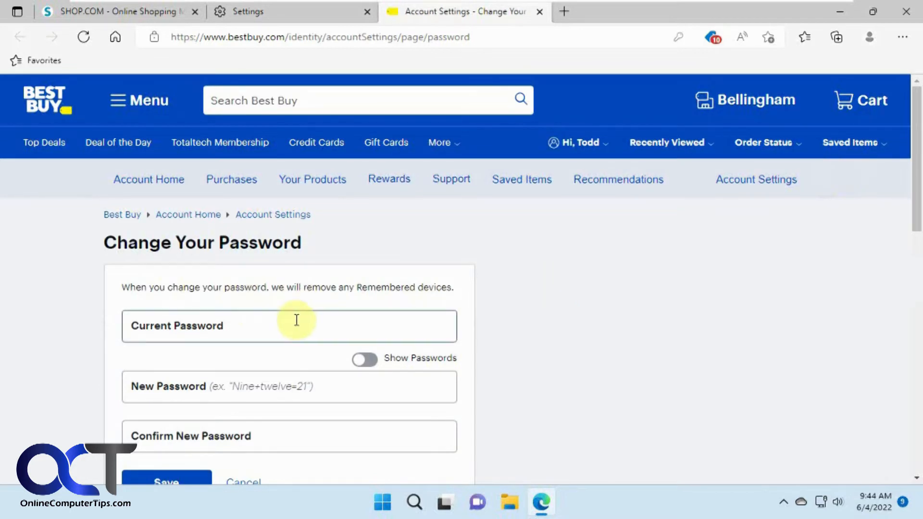
scroll("down", 3)
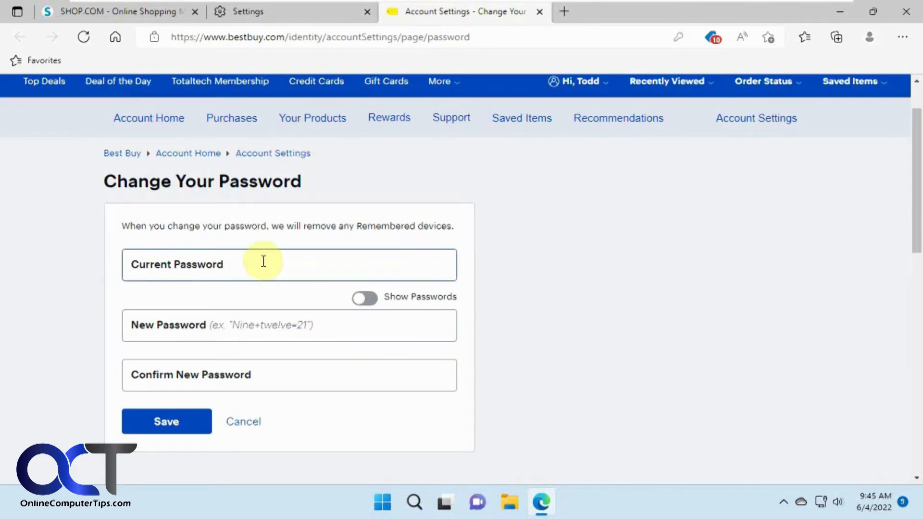
left_click(289, 264)
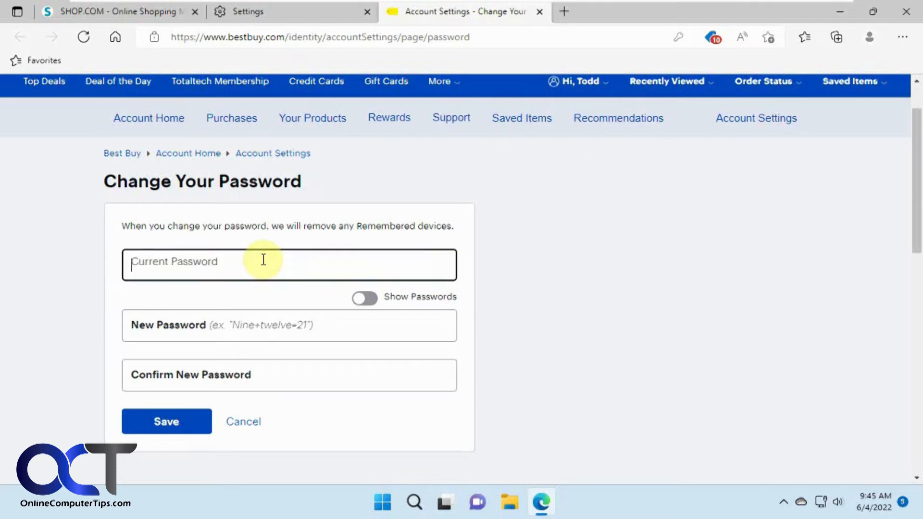
left_click(288, 264)
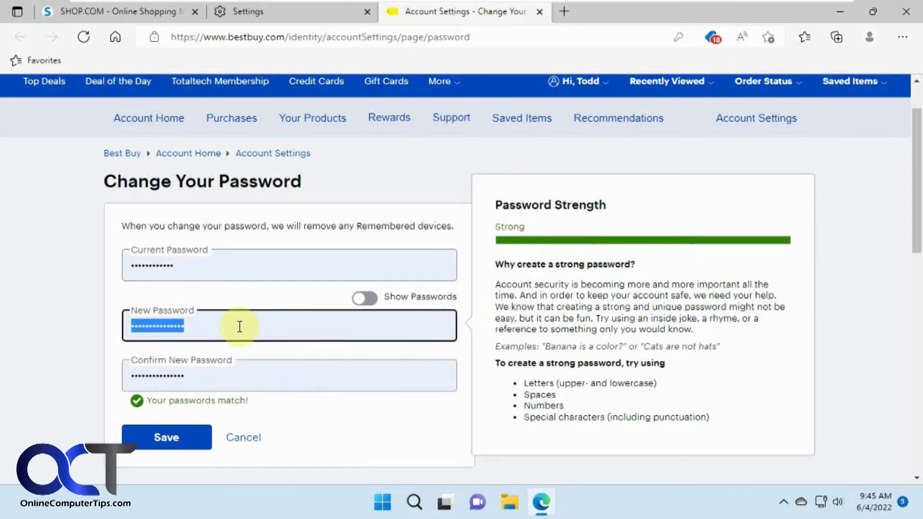
- Fill both new-password fields with a refreshed Edge-generated strong password
left_click(235, 325)
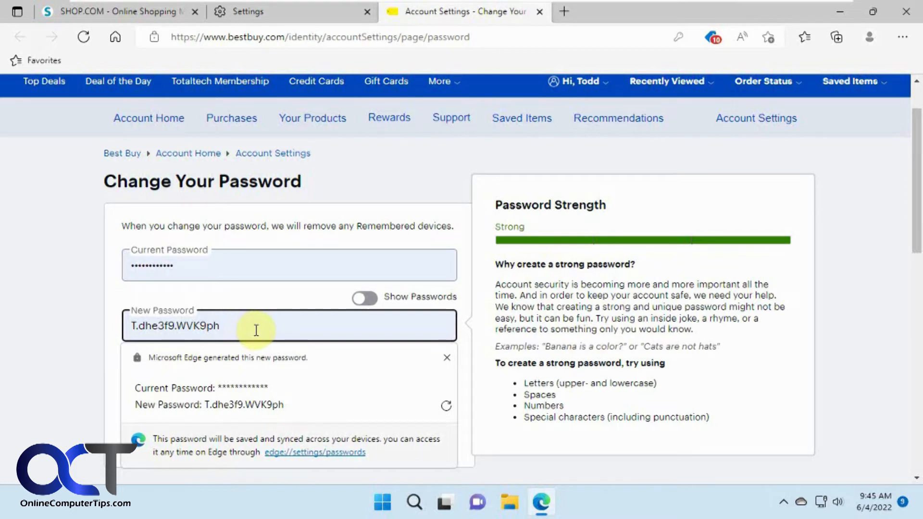
left_click(445, 406)
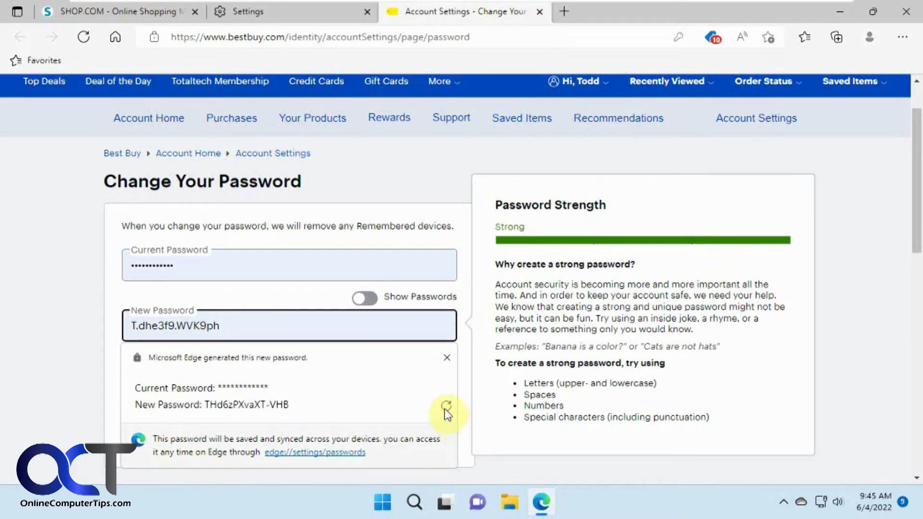
left_click(446, 406)
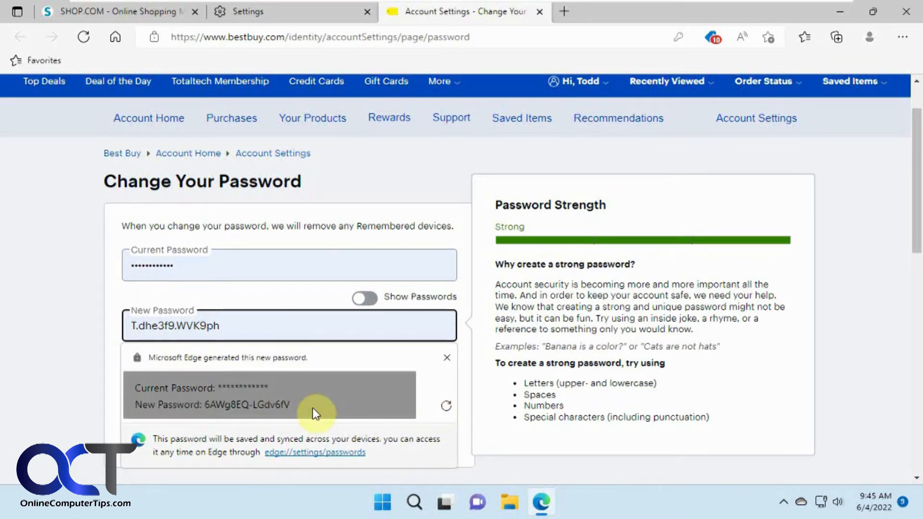
left_click(446, 405)
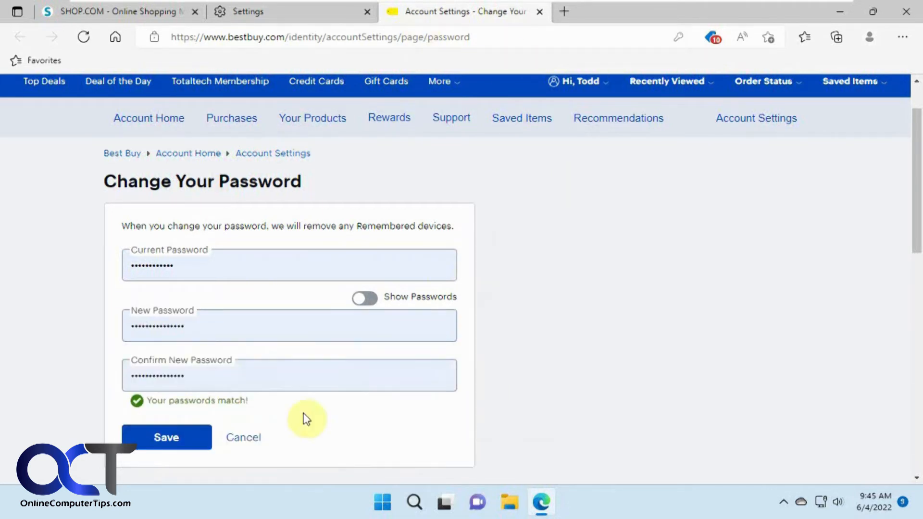
- Replace Edge's suggestion with a typed password, fix the confirmation typo, and save
left_click(288, 326)
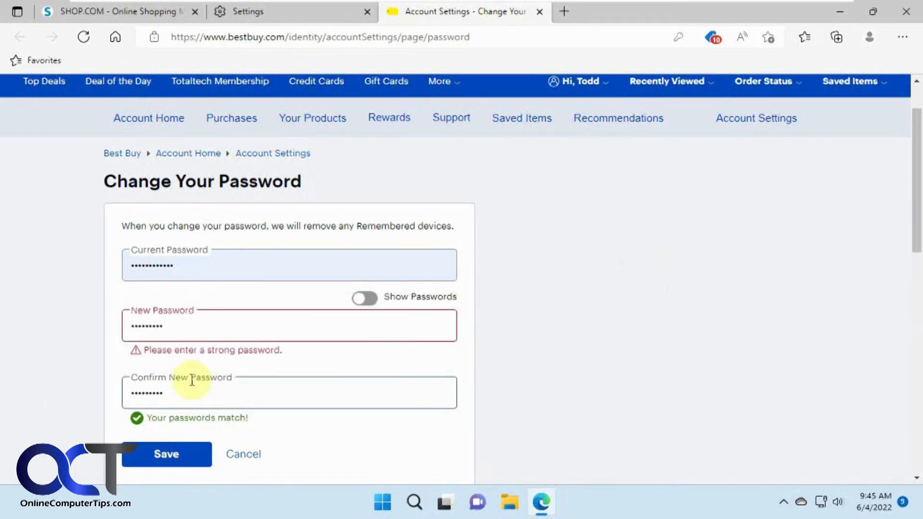
mouse_move(187, 454)
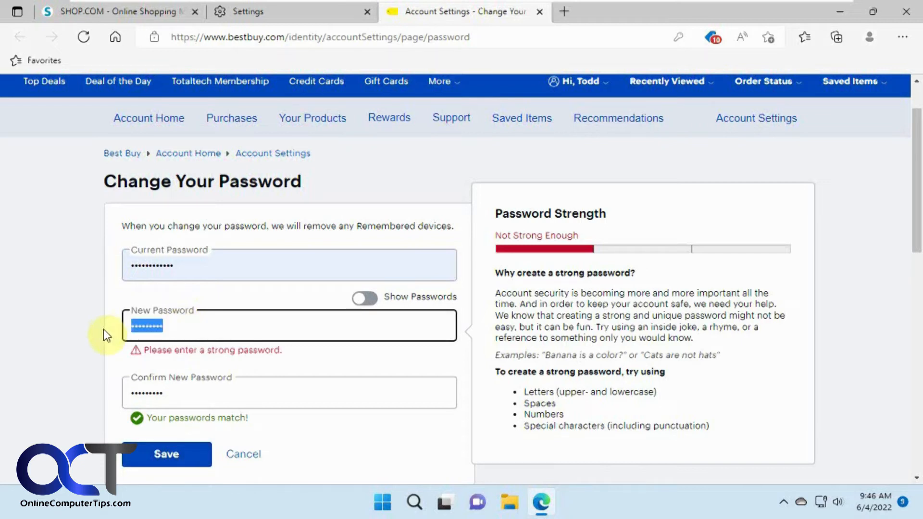
left_click(288, 325)
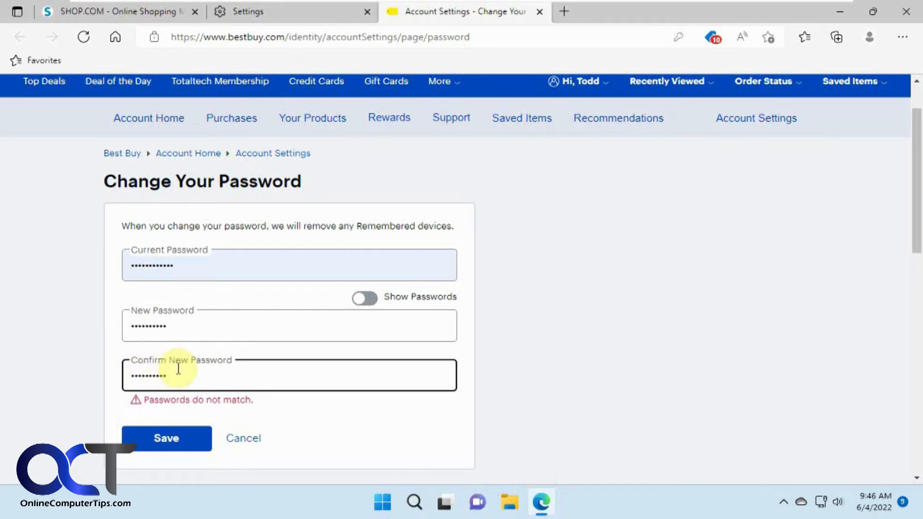
left_click(364, 298)
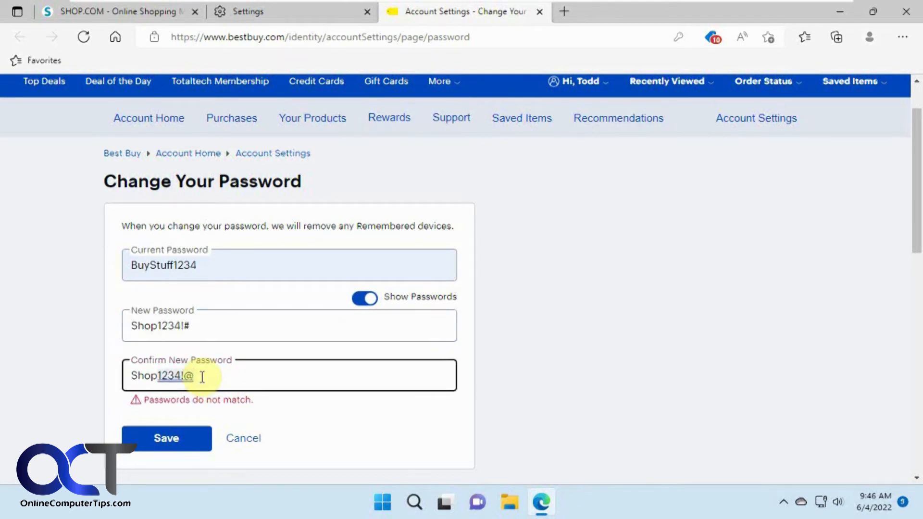
key("Backspace")
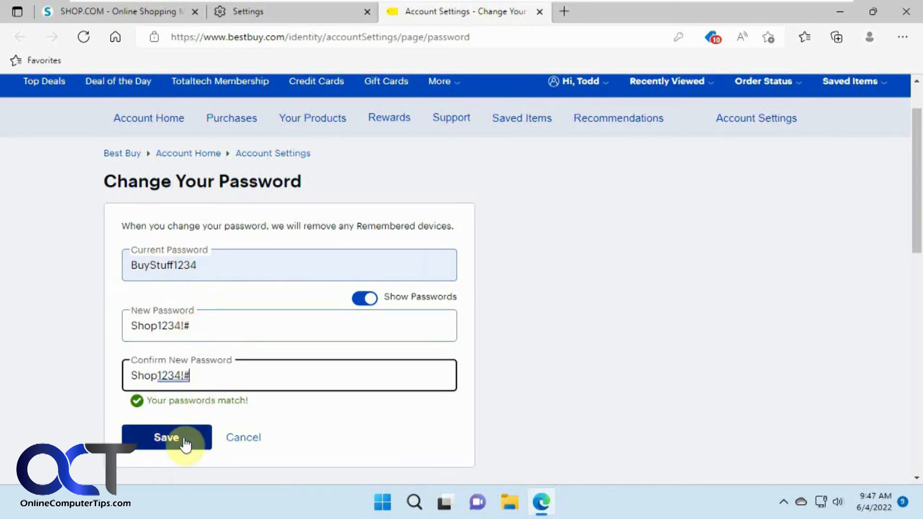
left_click(167, 437)
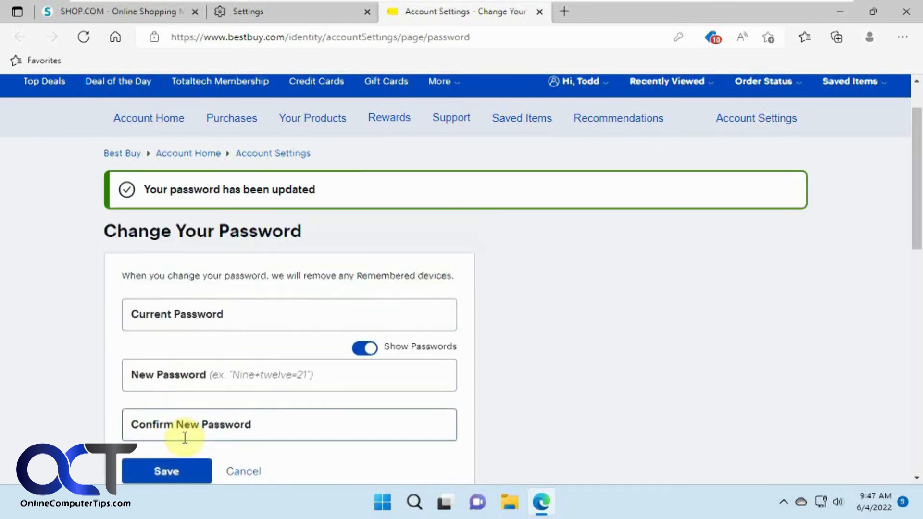
left_click(247, 11)
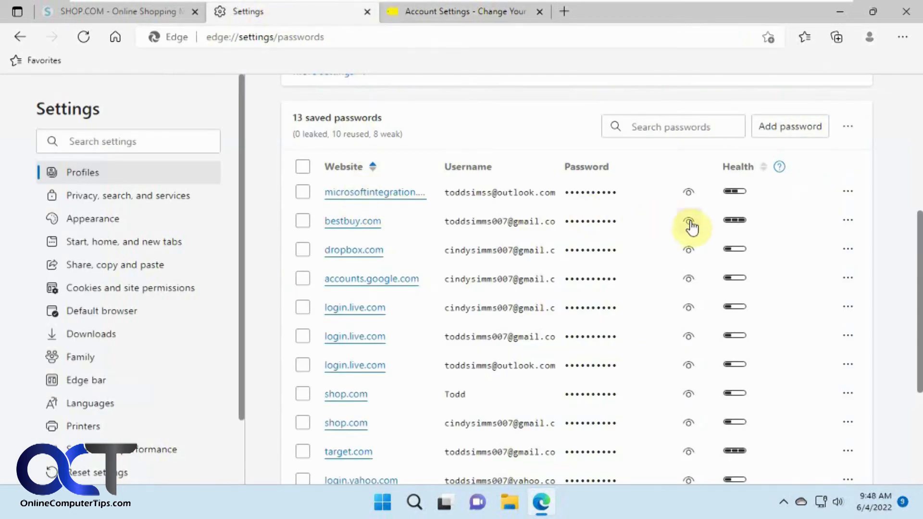
left_click(688, 220)
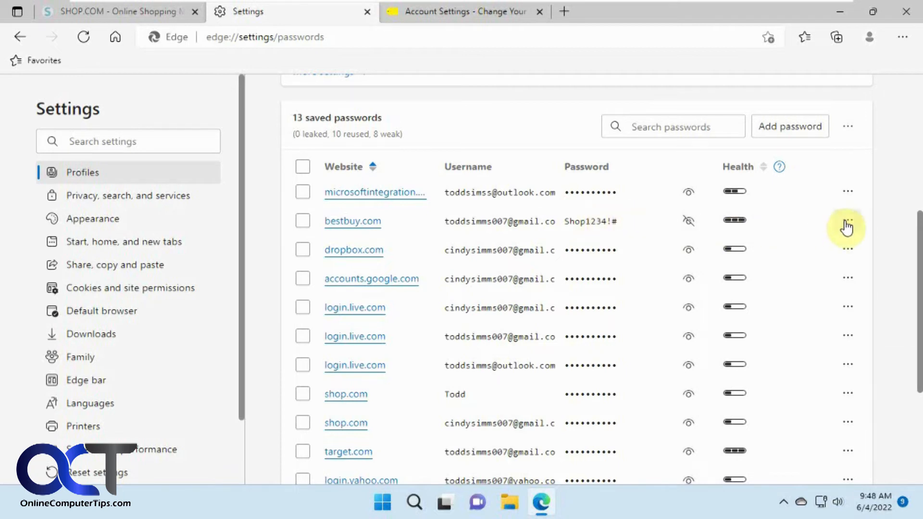
left_click(847, 220)
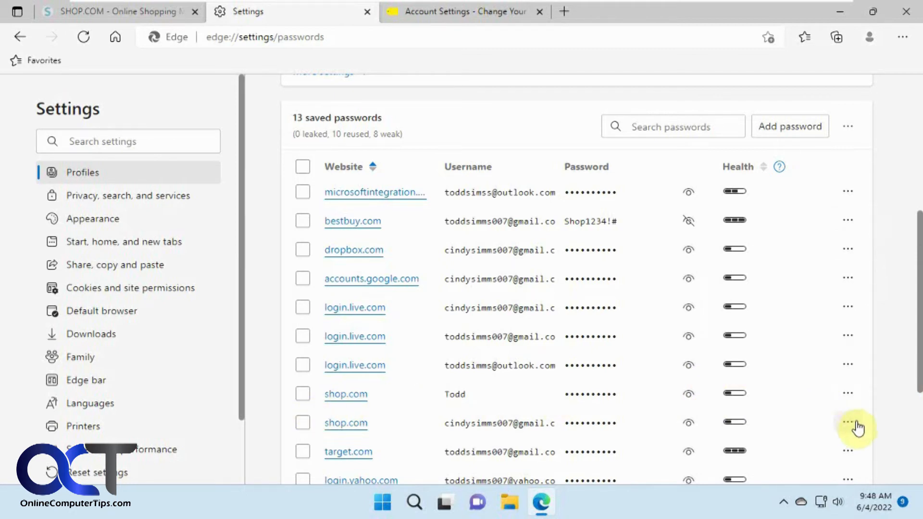
mouse_move(851, 361)
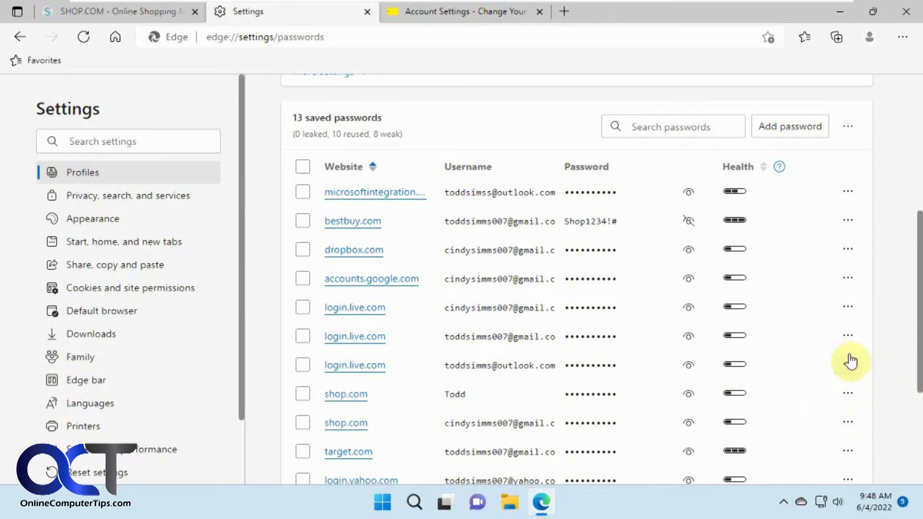
mouse_move(888, 331)
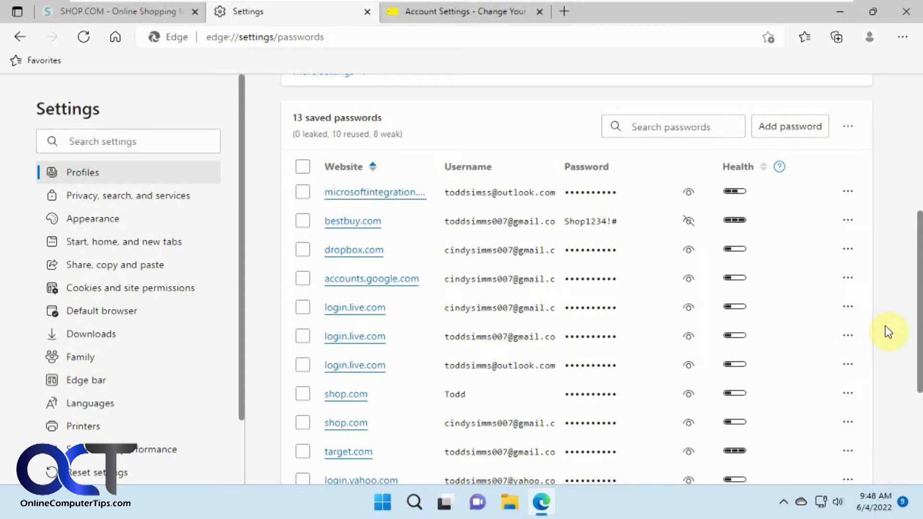
mouse_move(819, 141)
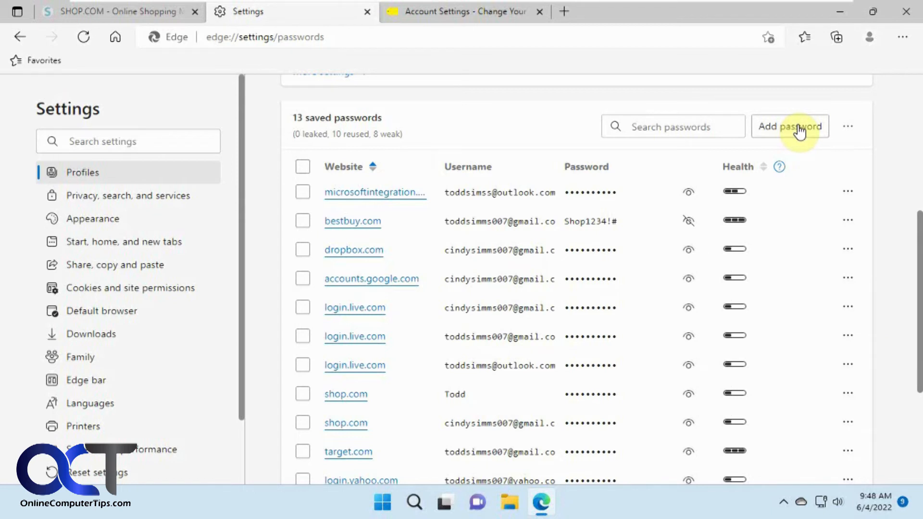
- Open an empty Add password form above the saved passwords list
left_click(789, 126)
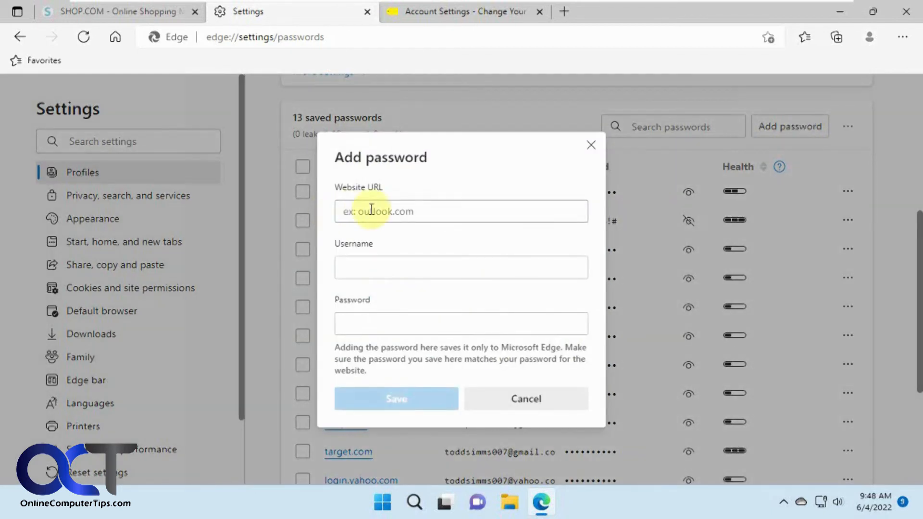
mouse_move(370, 350)
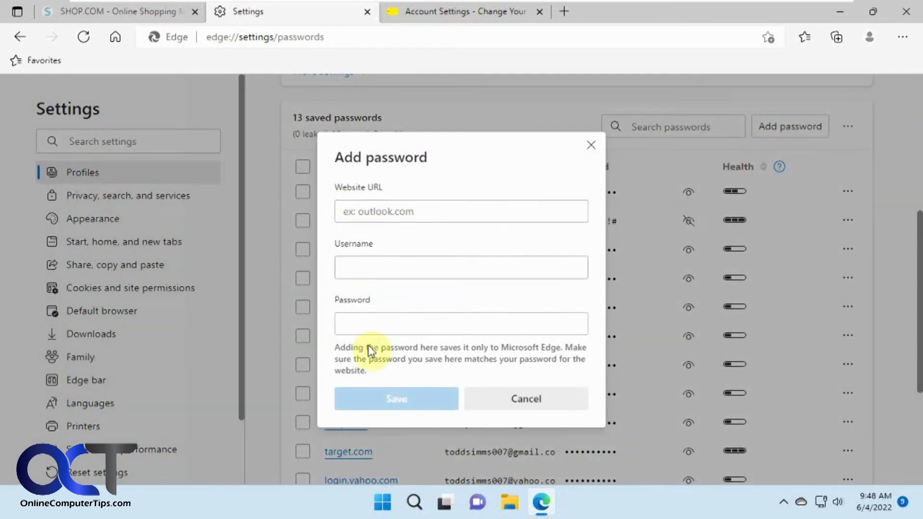
mouse_move(679, 476)
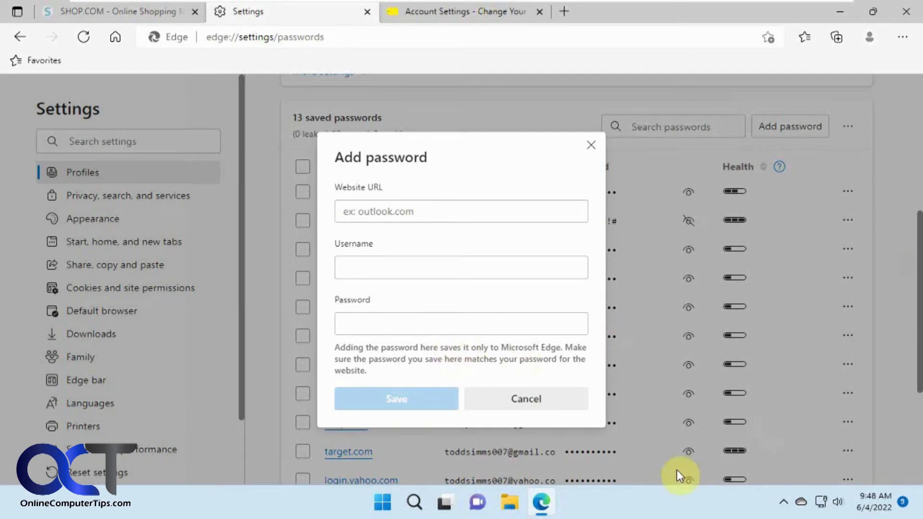
mouse_move(800, 230)
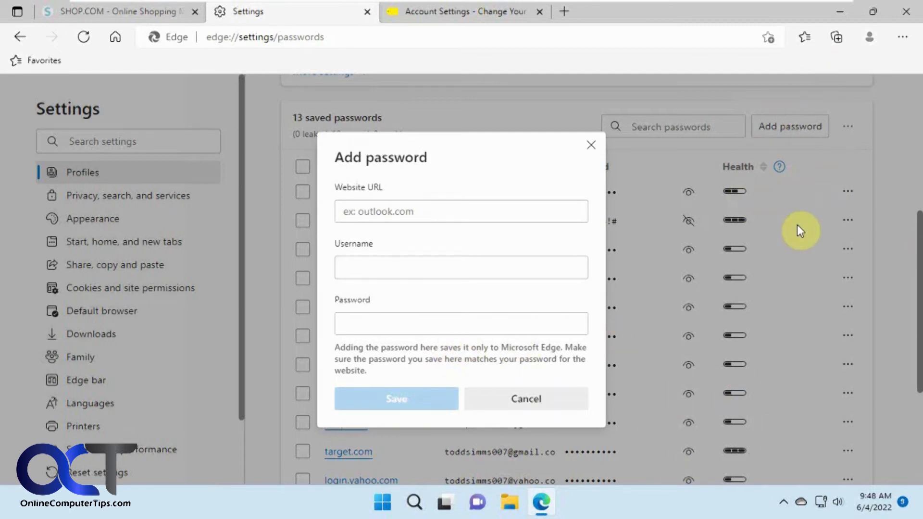
mouse_move(813, 384)
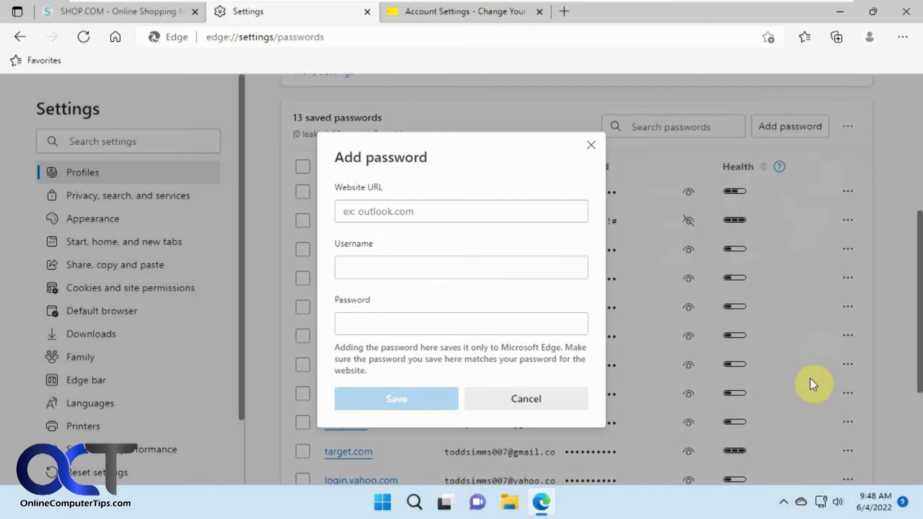
mouse_move(795, 320)
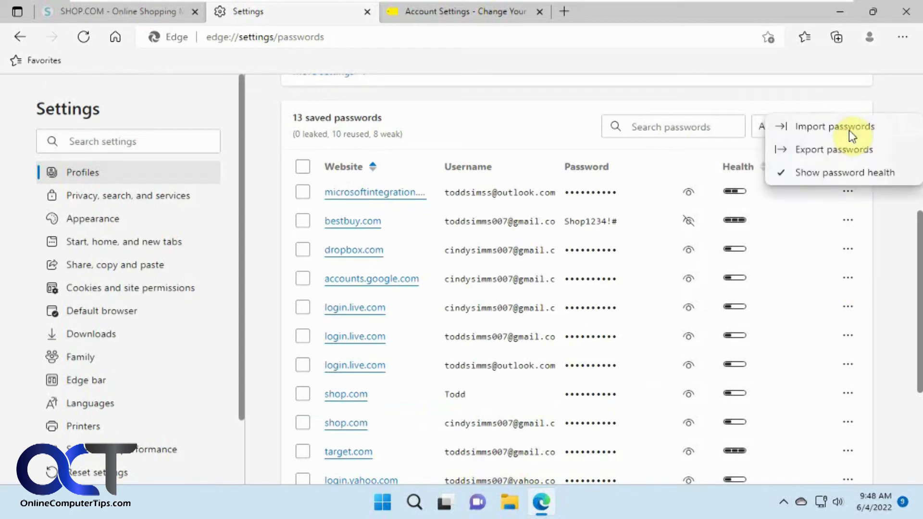
mouse_move(846, 163)
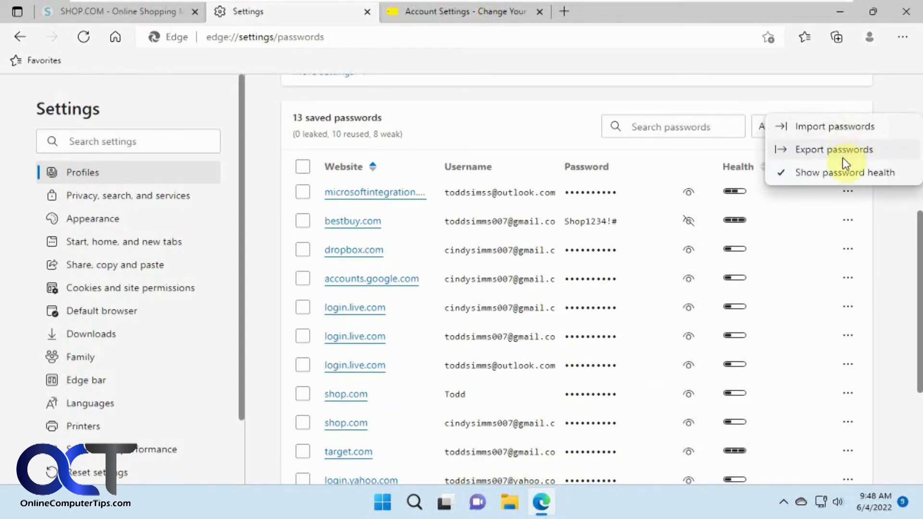
mouse_move(833, 126)
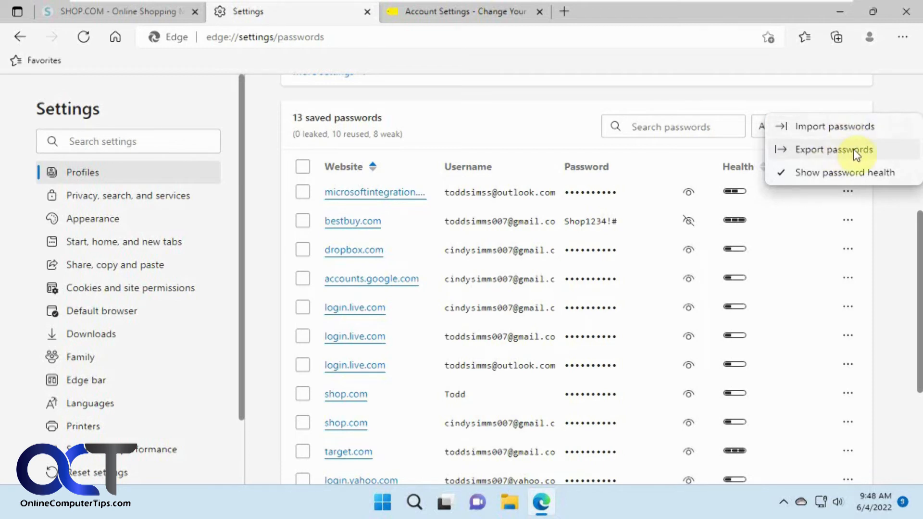
- Dismiss the password options menu without adding anything, leaving 13 saved passwords
left_click(847, 119)
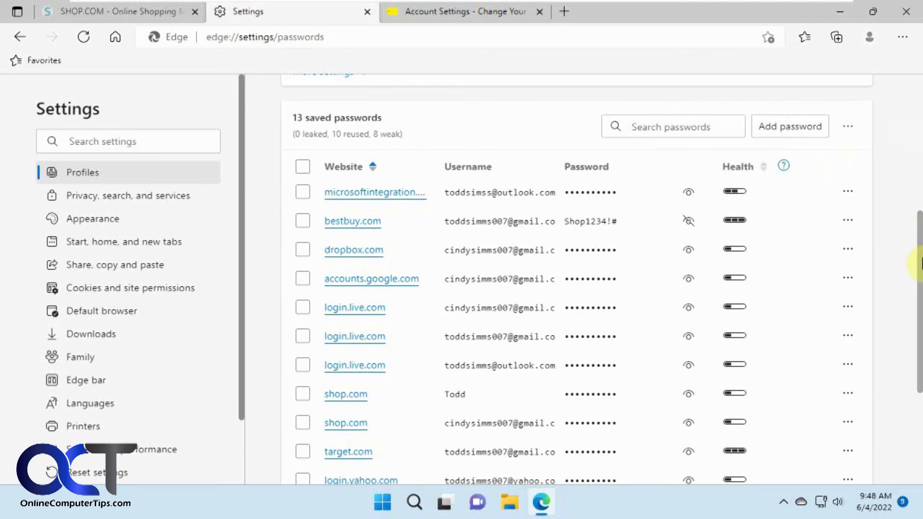
- Scroll down to the never-saved passwords section and review its single cvs.com entry
scroll("down", 3)
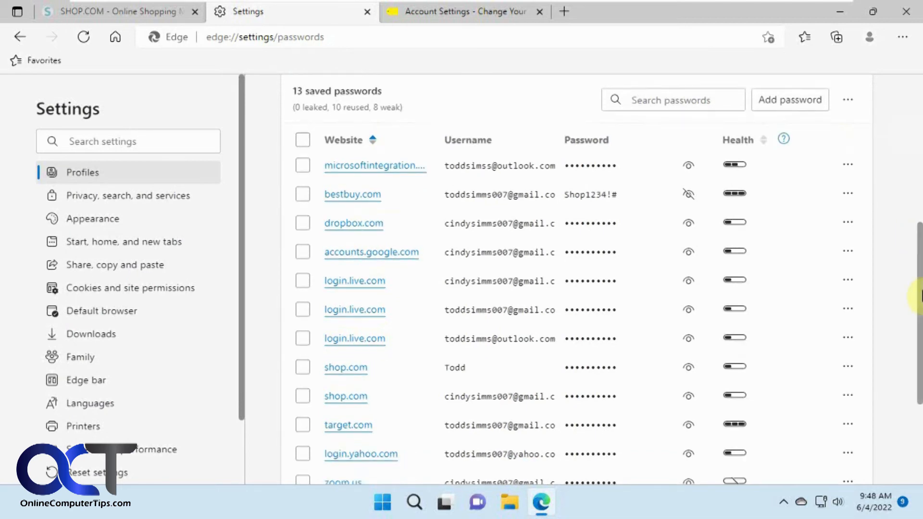
scroll("down", 3)
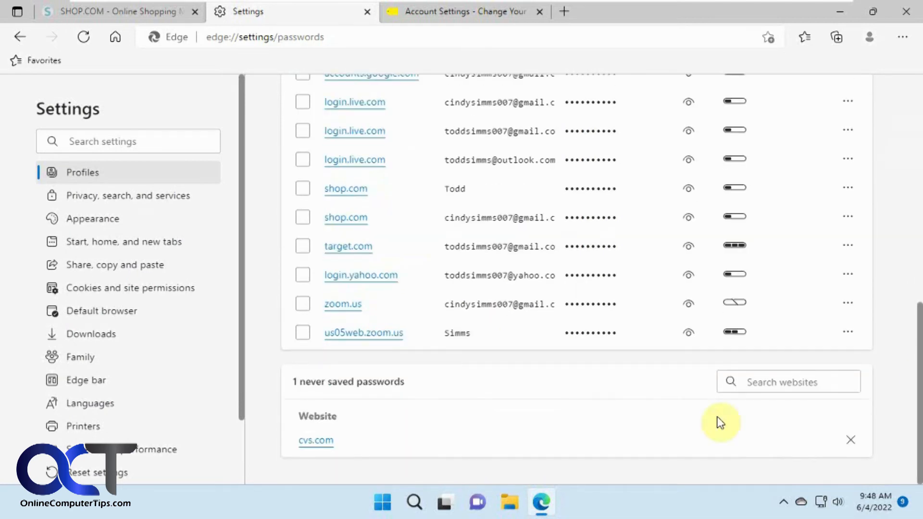
mouse_move(369, 383)
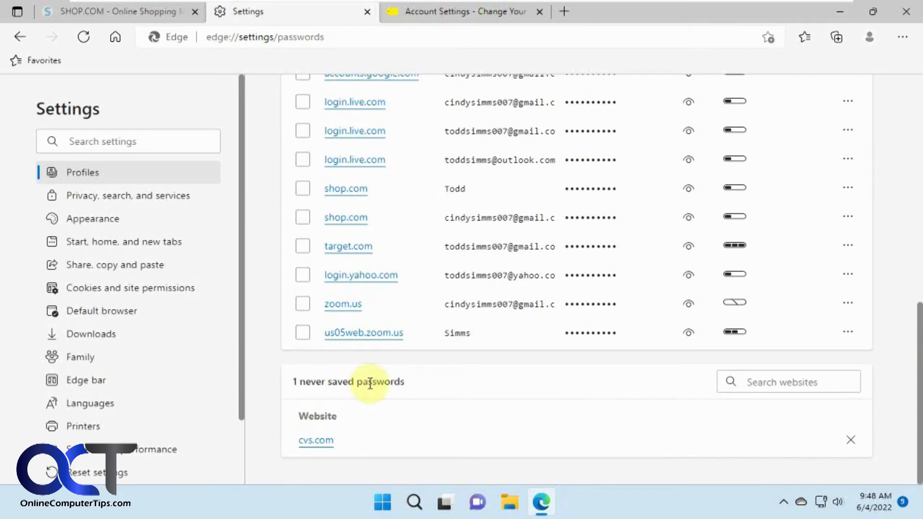
mouse_move(396, 424)
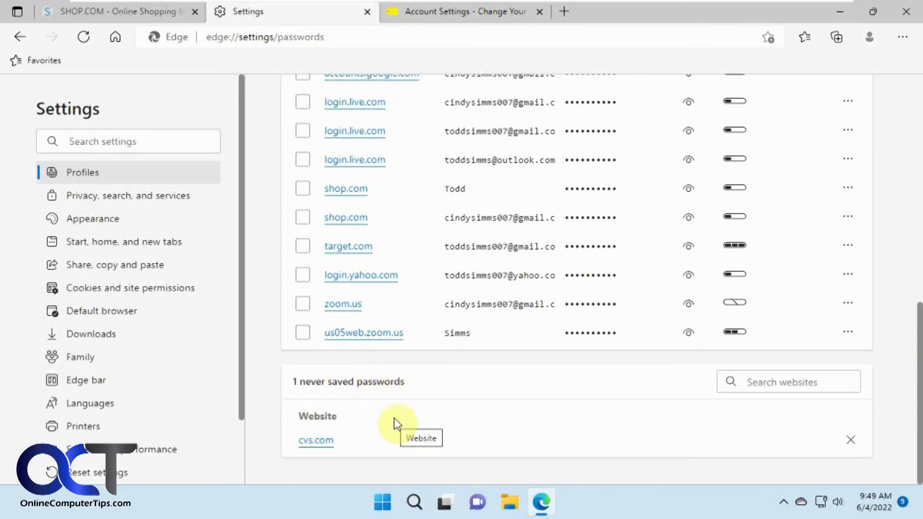
mouse_move(393, 418)
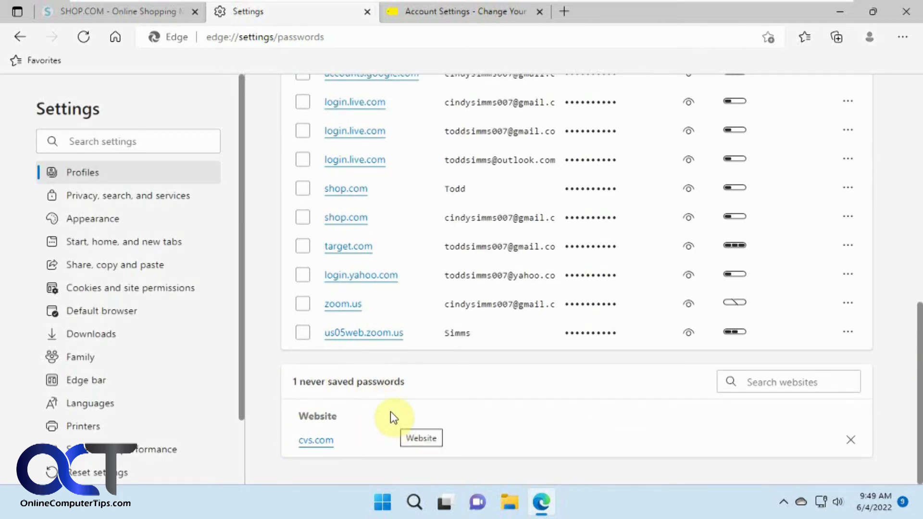
mouse_move(519, 427)
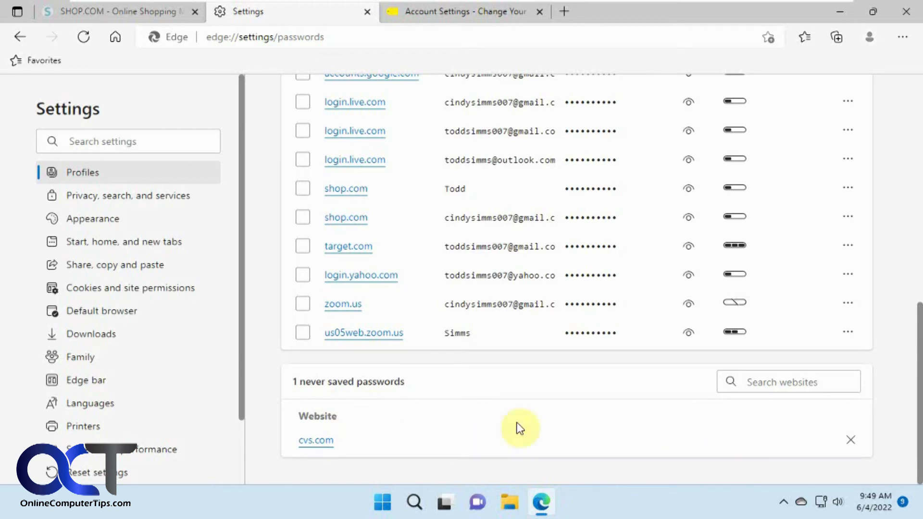
mouse_move(422, 411)
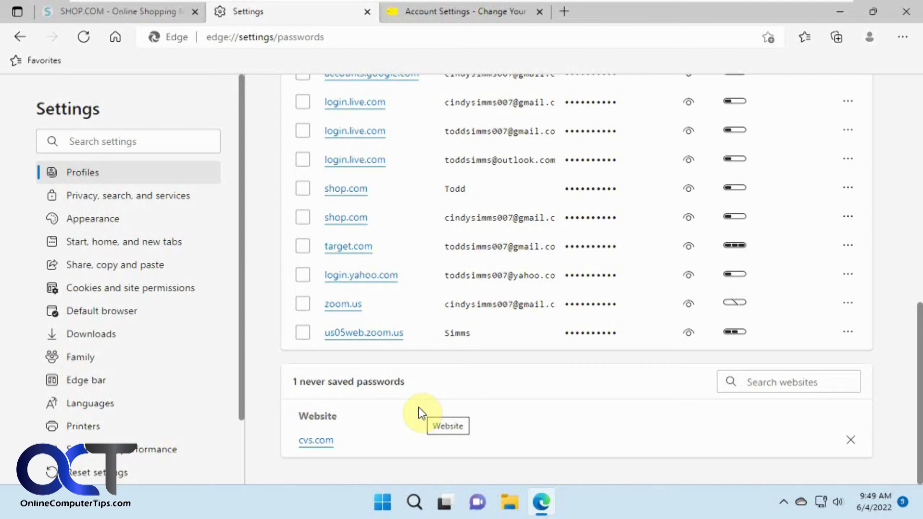
mouse_move(853, 442)
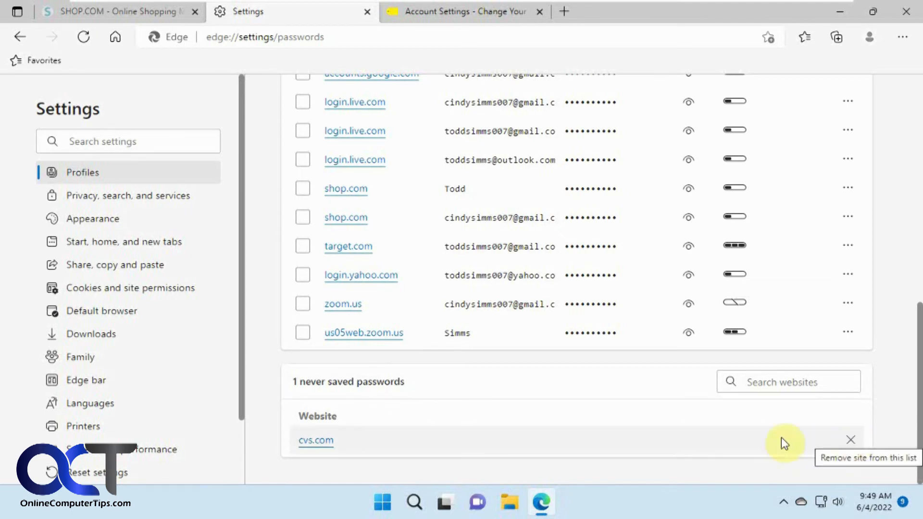
mouse_move(615, 425)
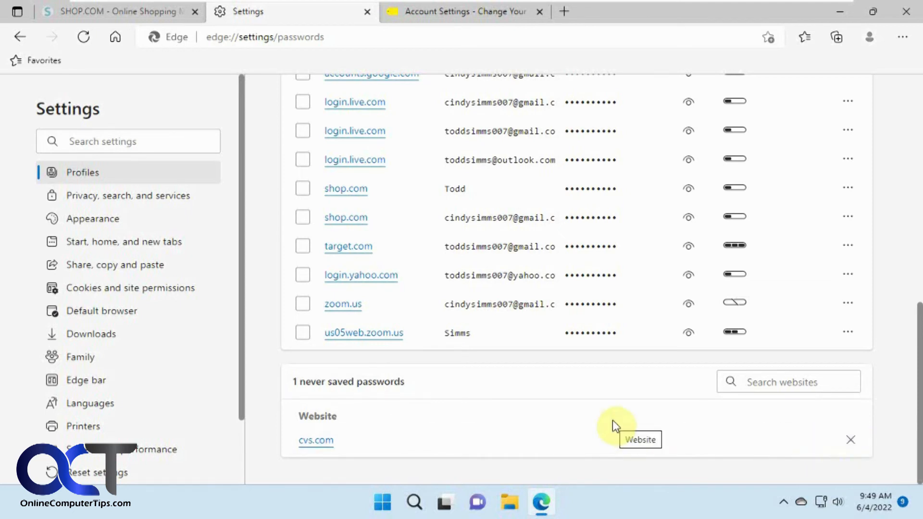
scroll("up", 3)
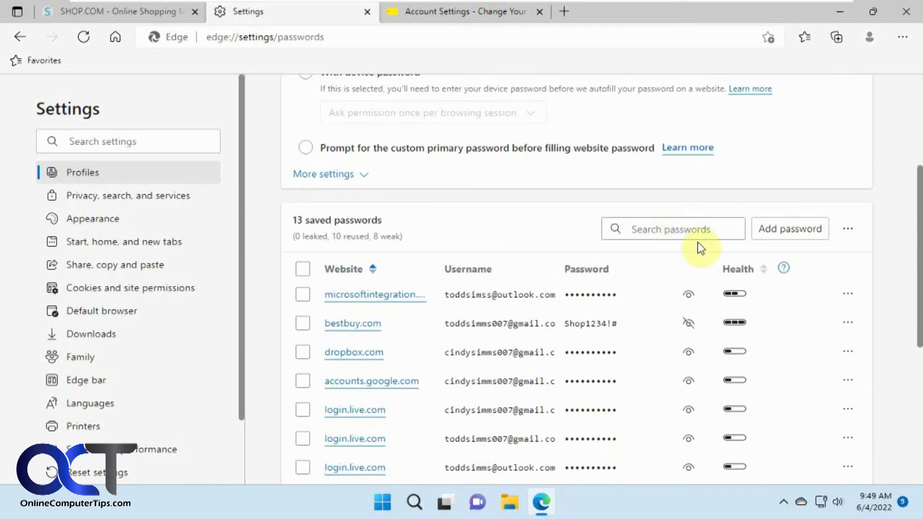
- Review the Offer to save passwords toggle and the Automatically sign-in option
scroll("down", 3)
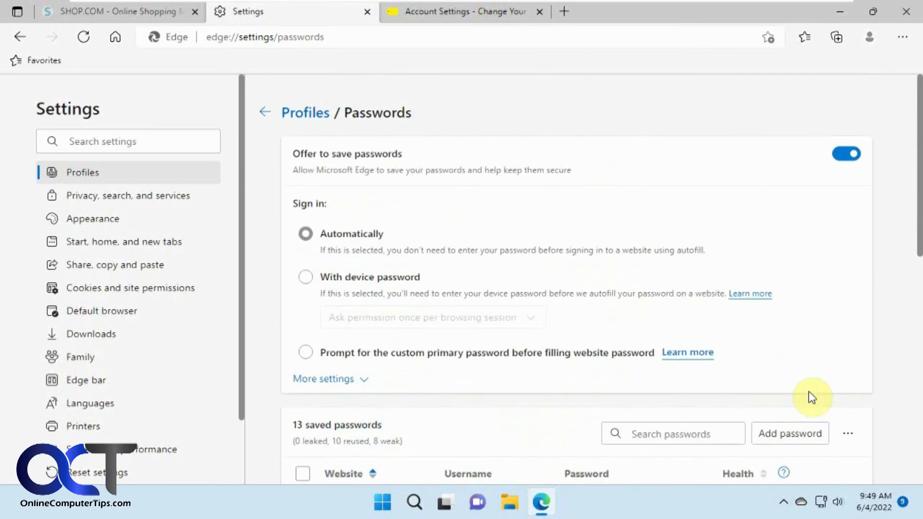
mouse_move(390, 167)
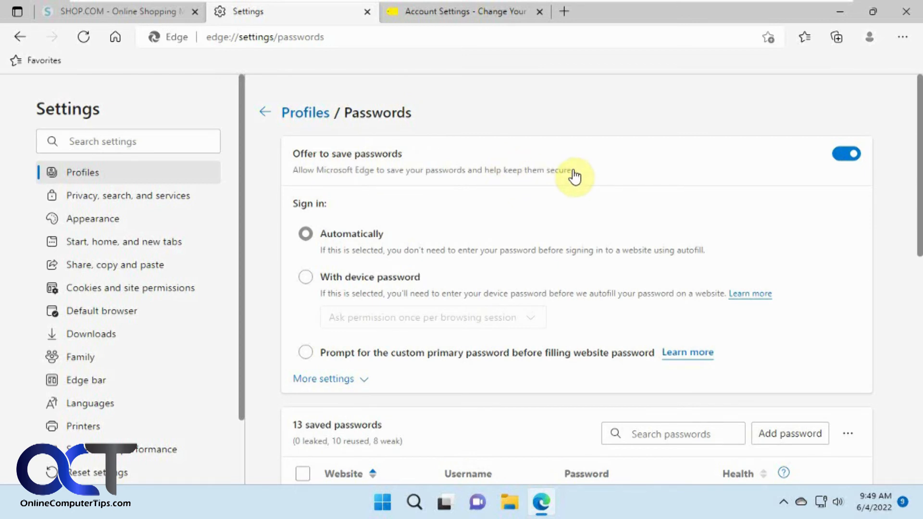
mouse_move(825, 175)
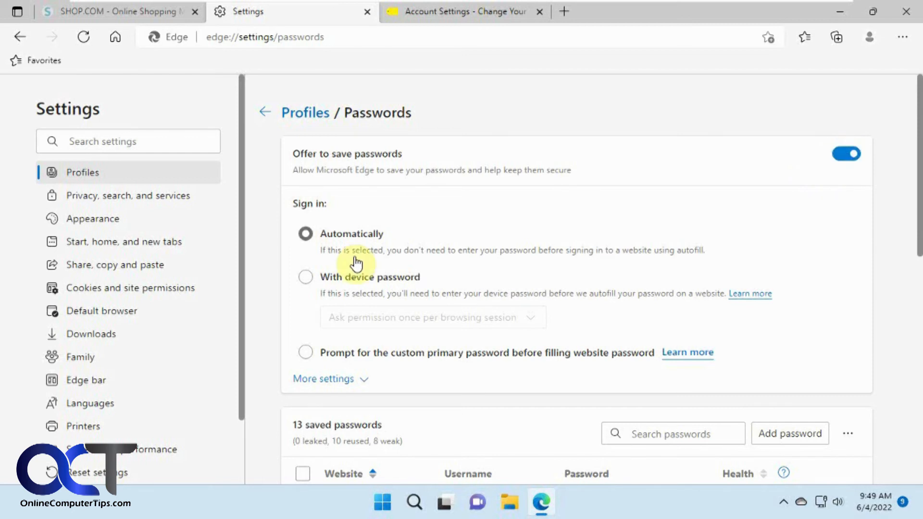
mouse_move(336, 256)
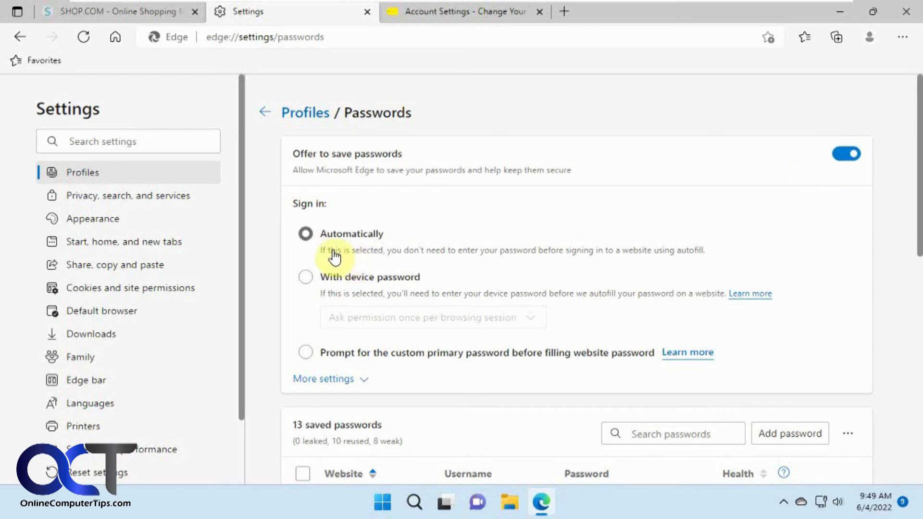
mouse_move(590, 259)
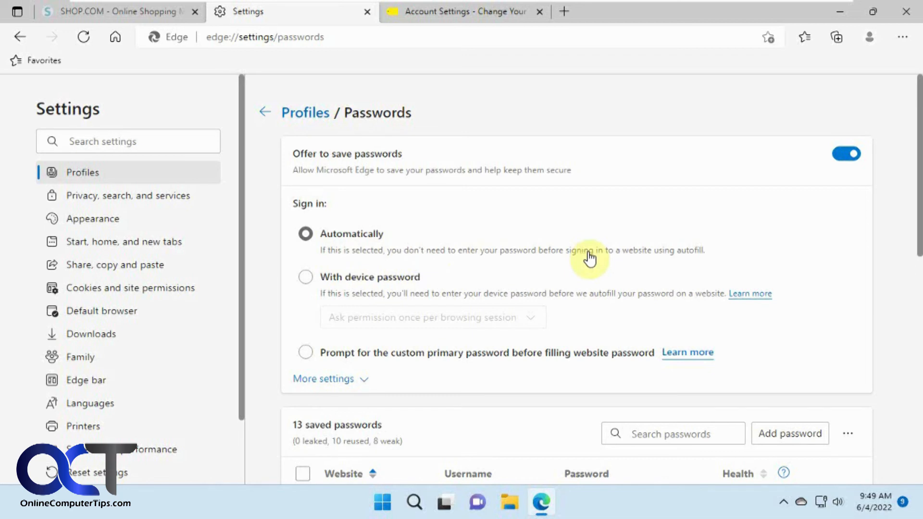
mouse_move(401, 359)
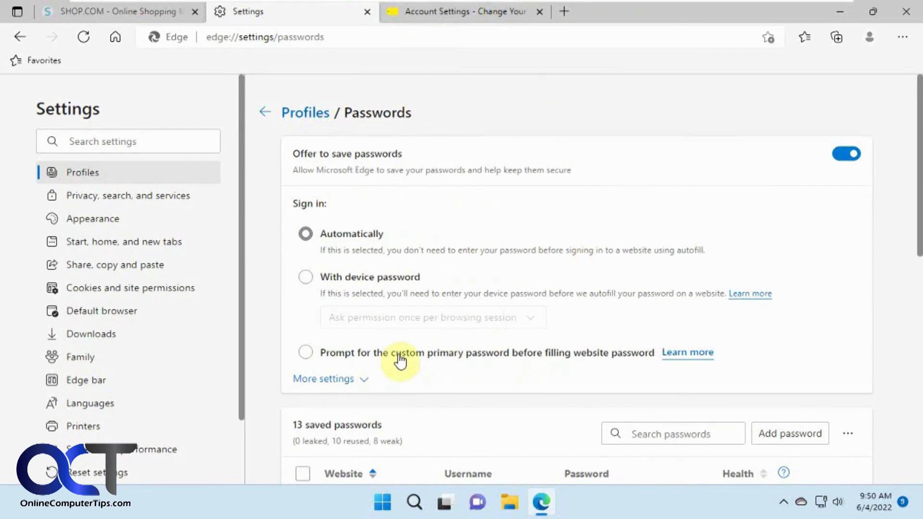
mouse_move(443, 360)
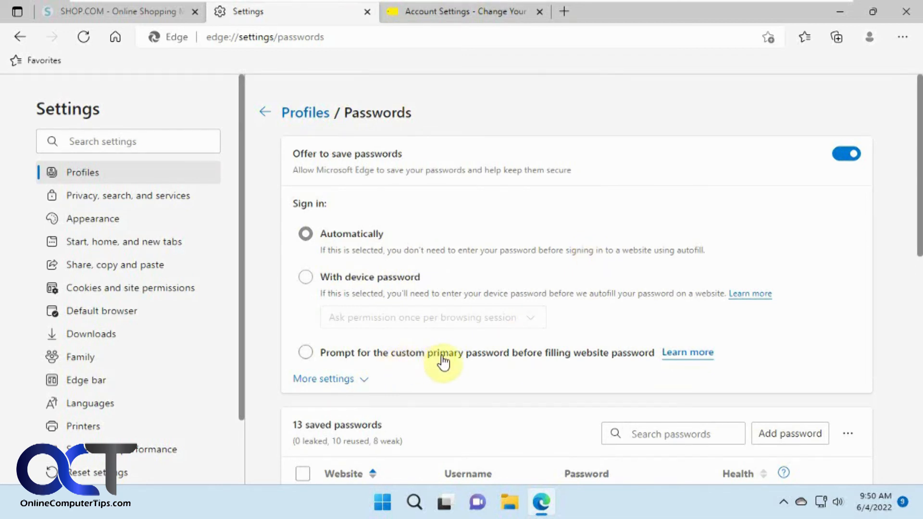
mouse_move(477, 359)
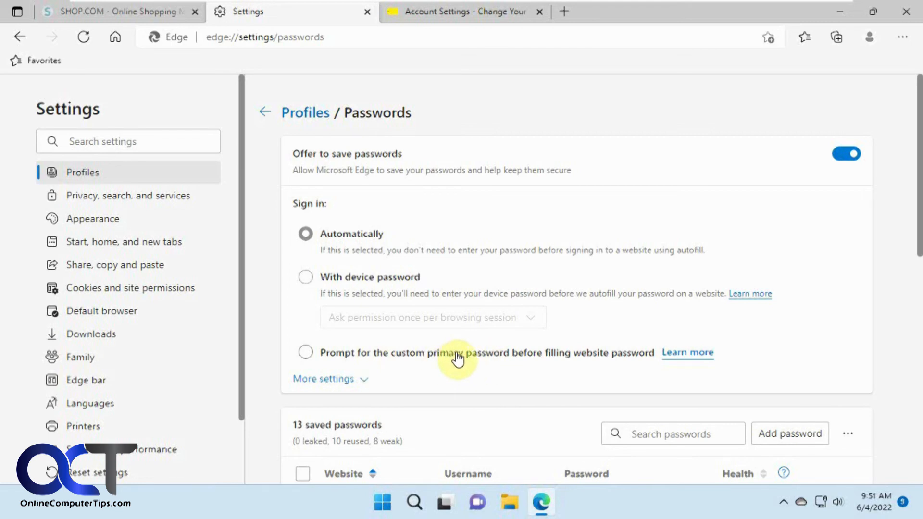
mouse_move(365, 385)
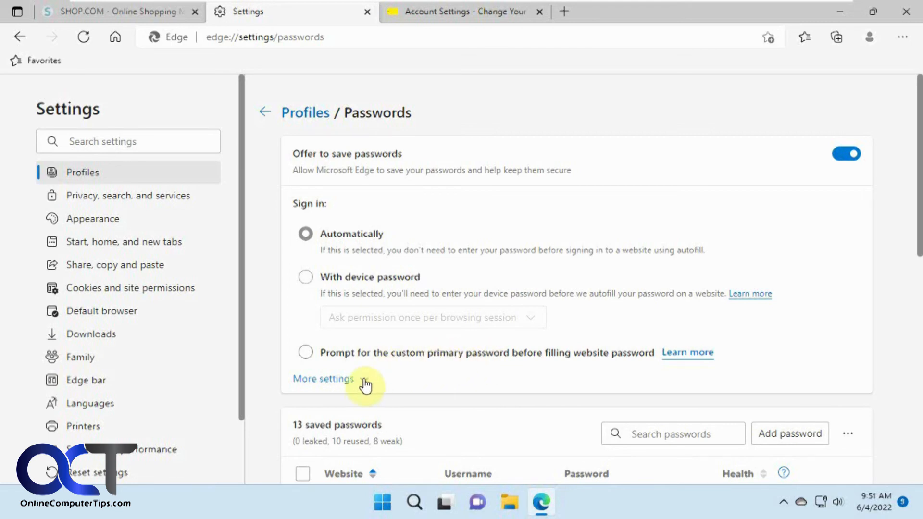
- Expand More settings to show the leak alert, reveal password and strong-password toggles, all on
left_click(323, 378)
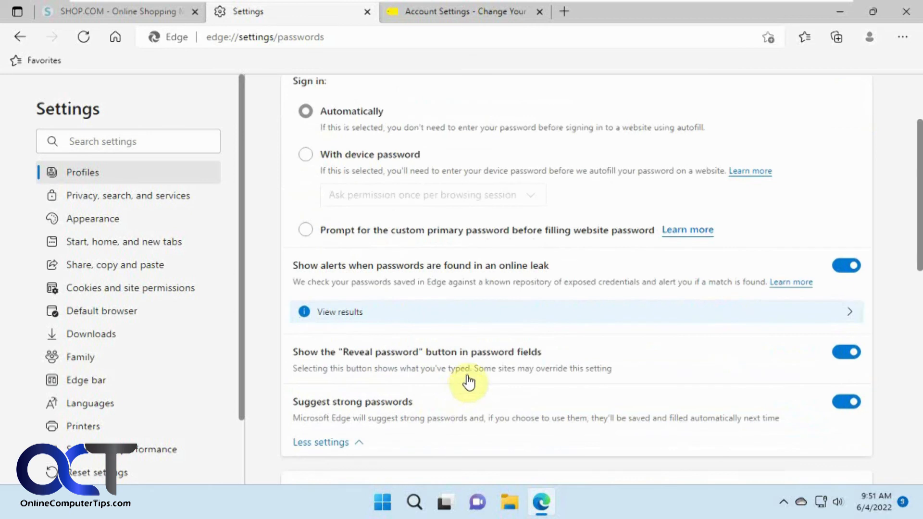
mouse_move(318, 277)
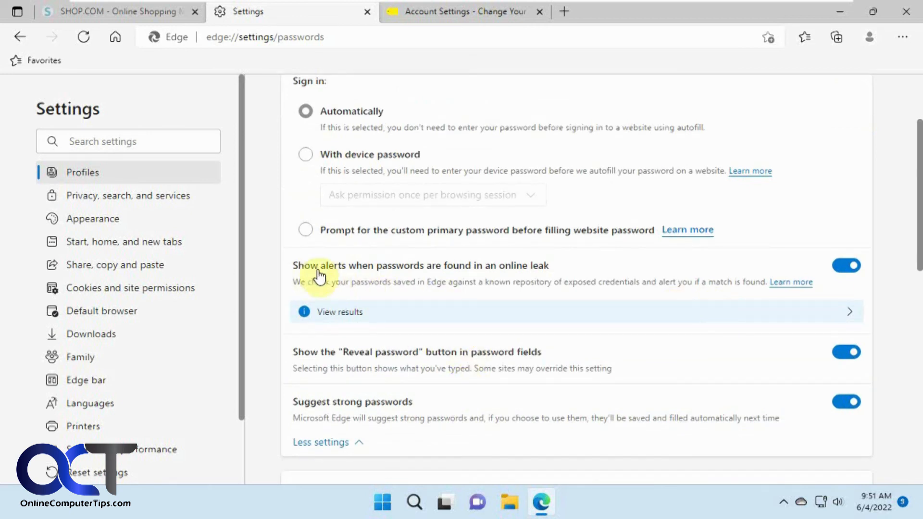
mouse_move(483, 277)
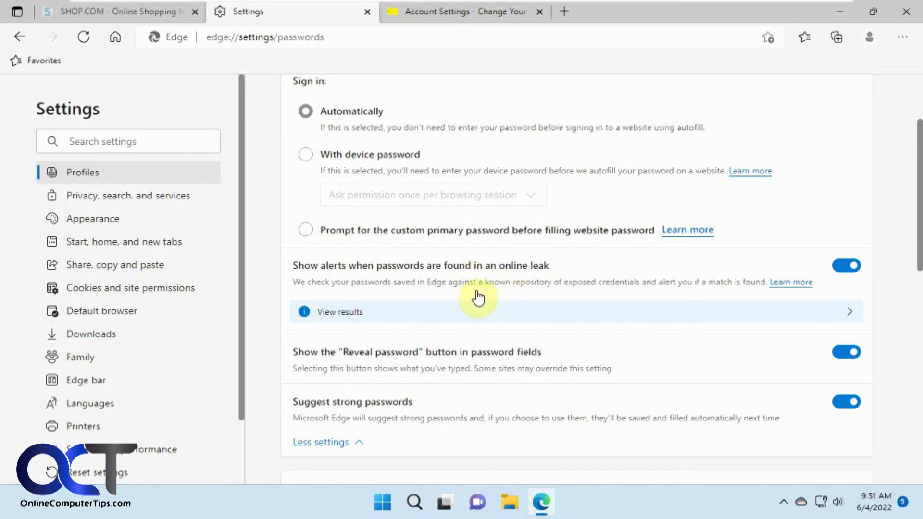
mouse_move(506, 301)
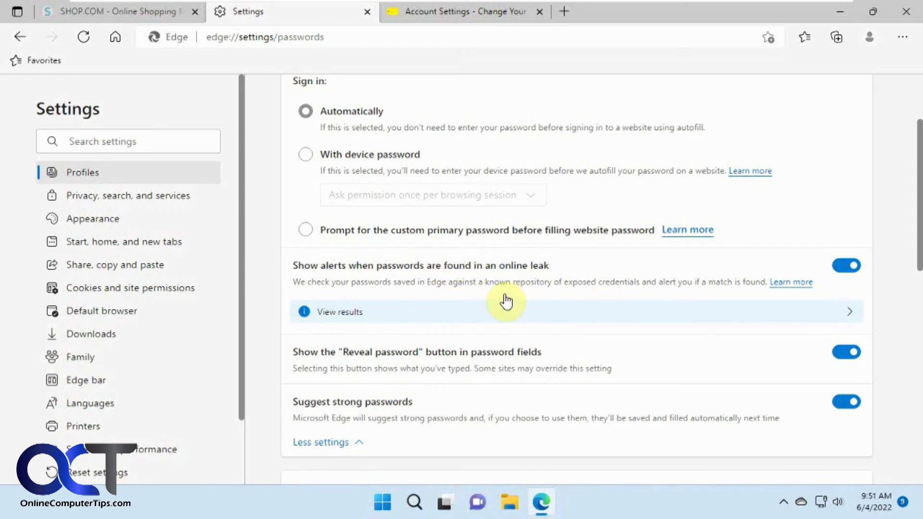
mouse_move(450, 305)
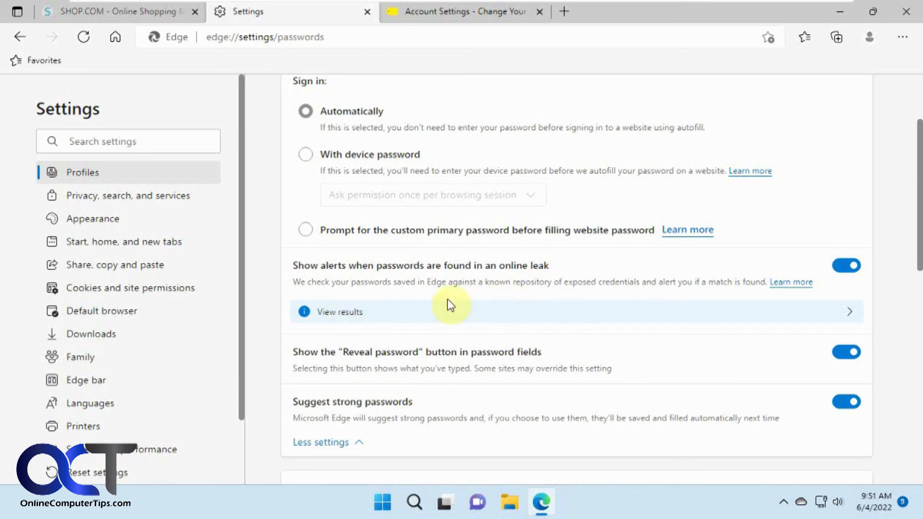
mouse_move(484, 306)
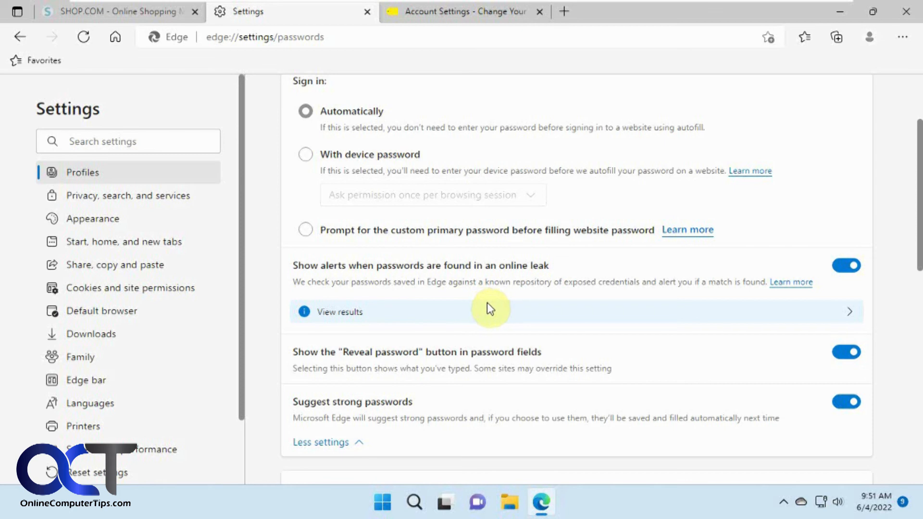
scroll("down", 3)
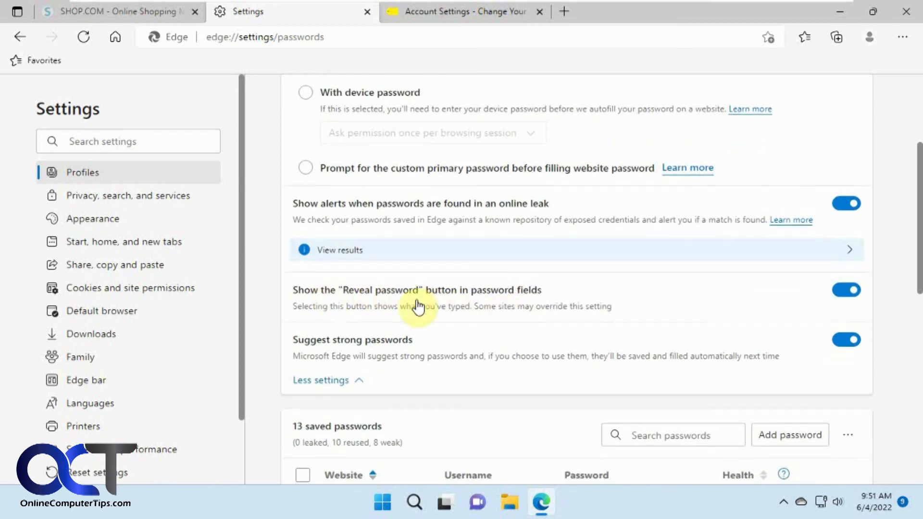
scroll("down", 3)
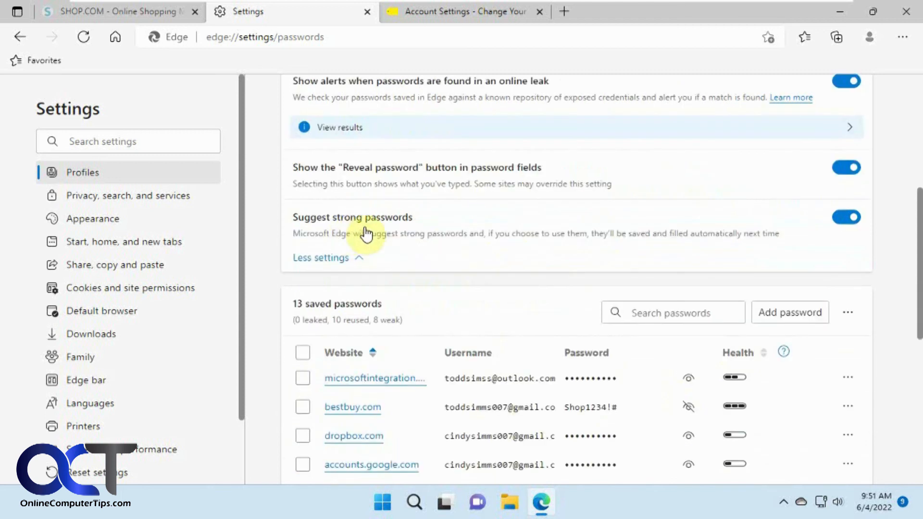
mouse_move(481, 243)
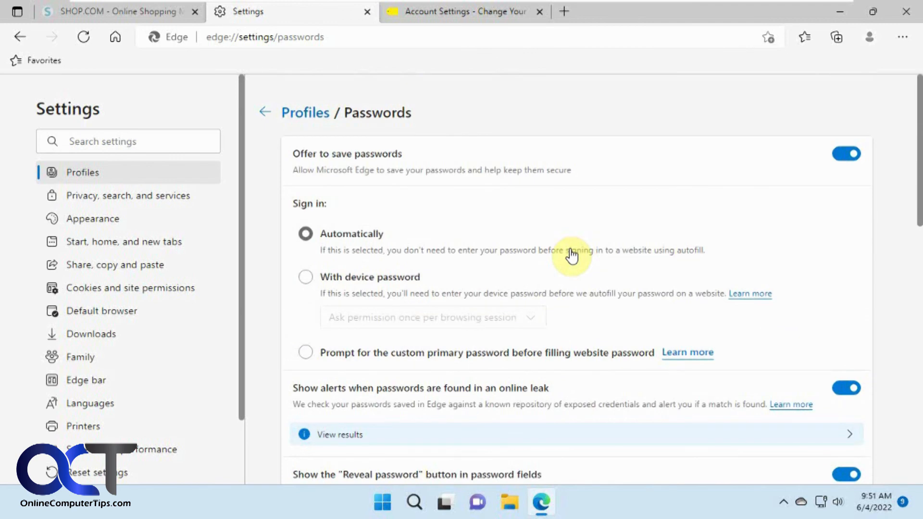
scroll("down", 3)
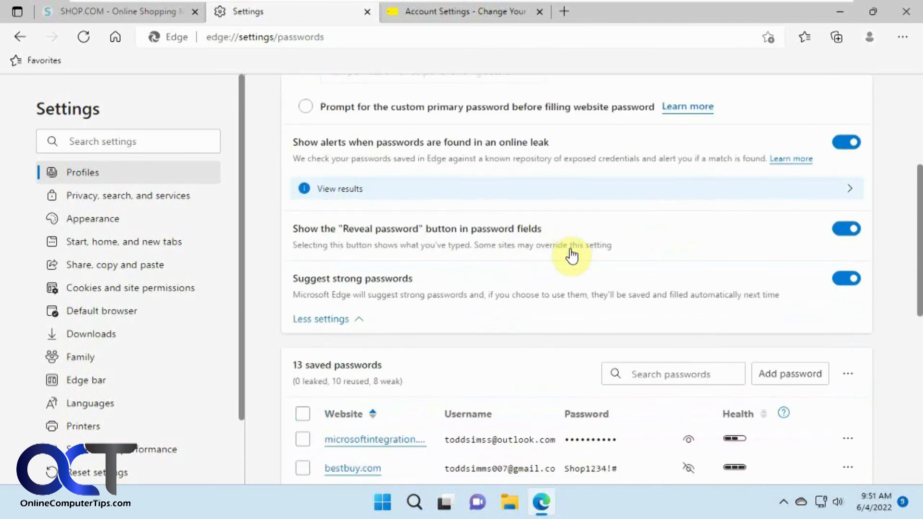
scroll("down", 3)
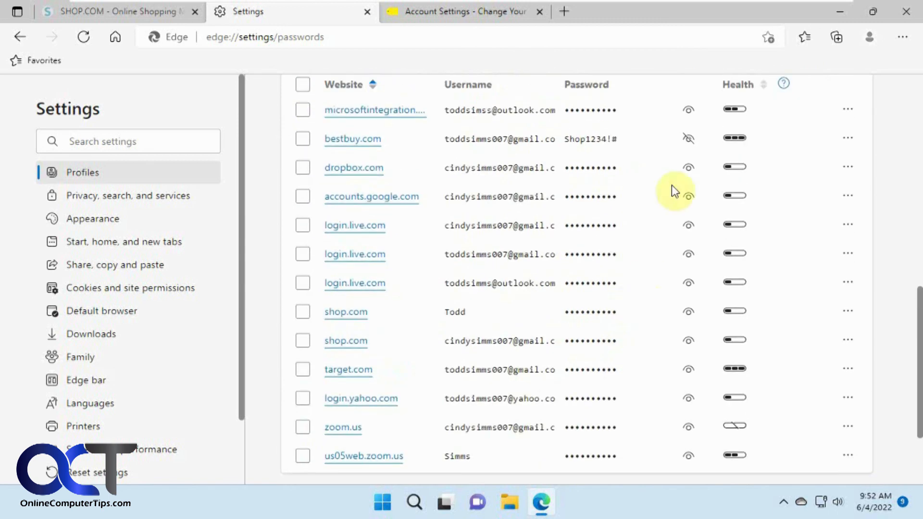
mouse_move(792, 352)
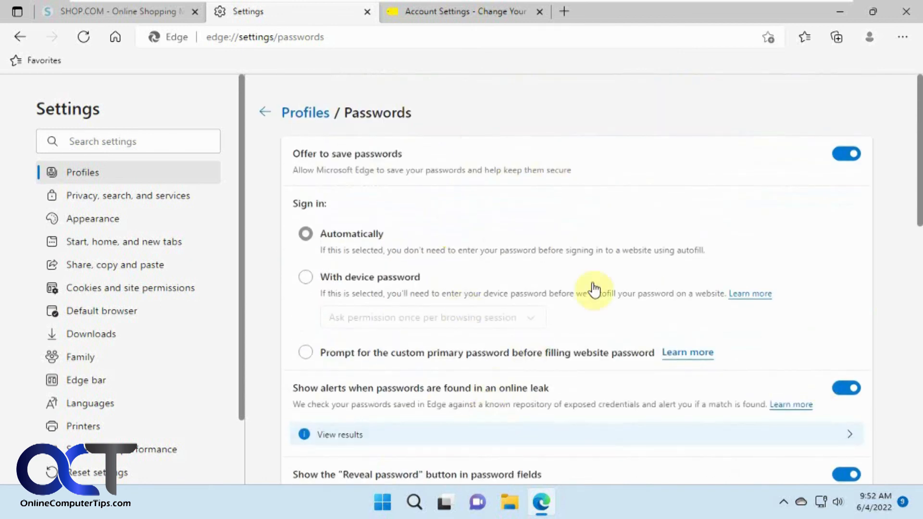
scroll("down", 3)
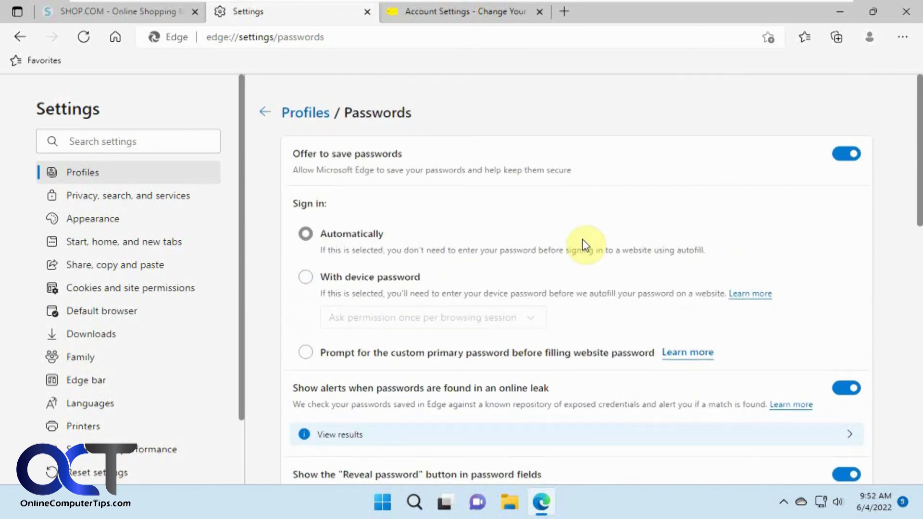
mouse_move(474, 142)
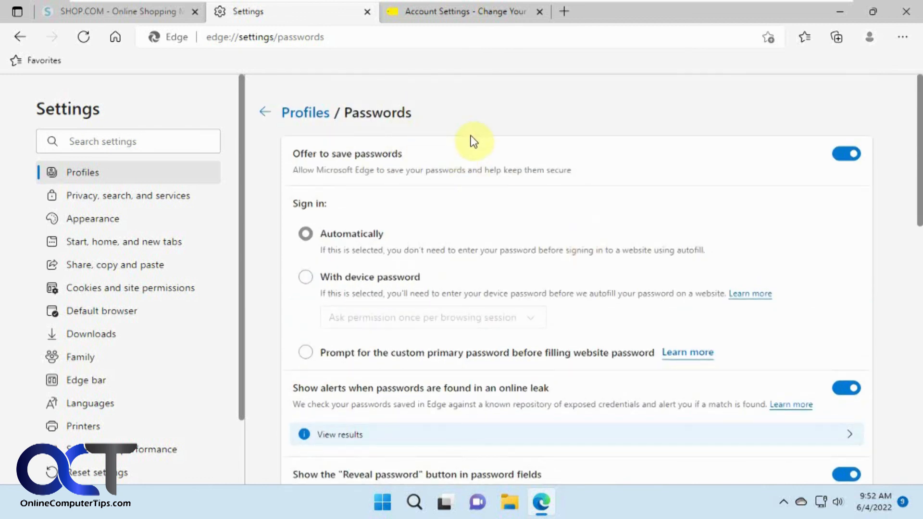
mouse_move(596, 222)
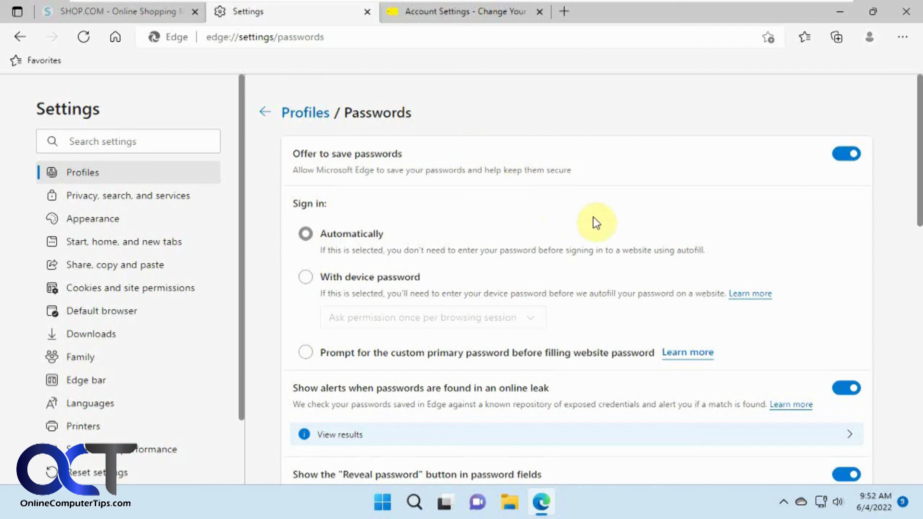
scroll("down", 3)
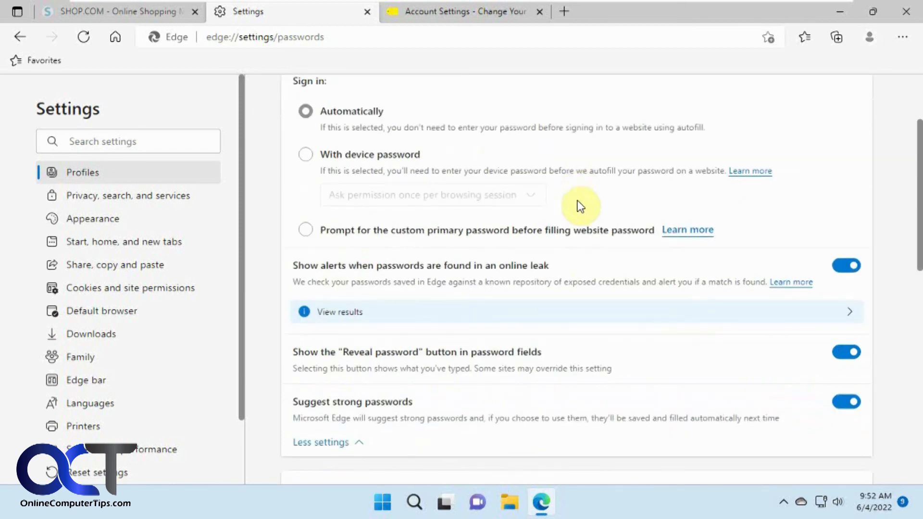
scroll("down", 3)
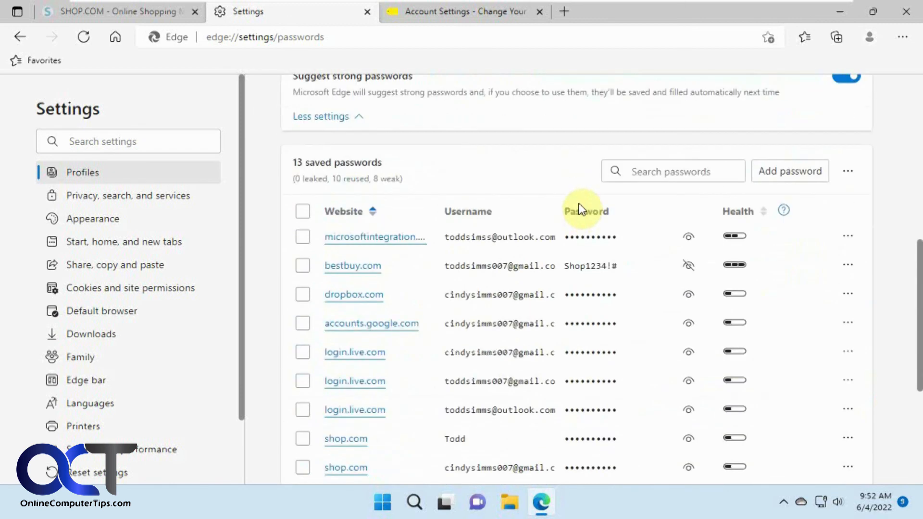